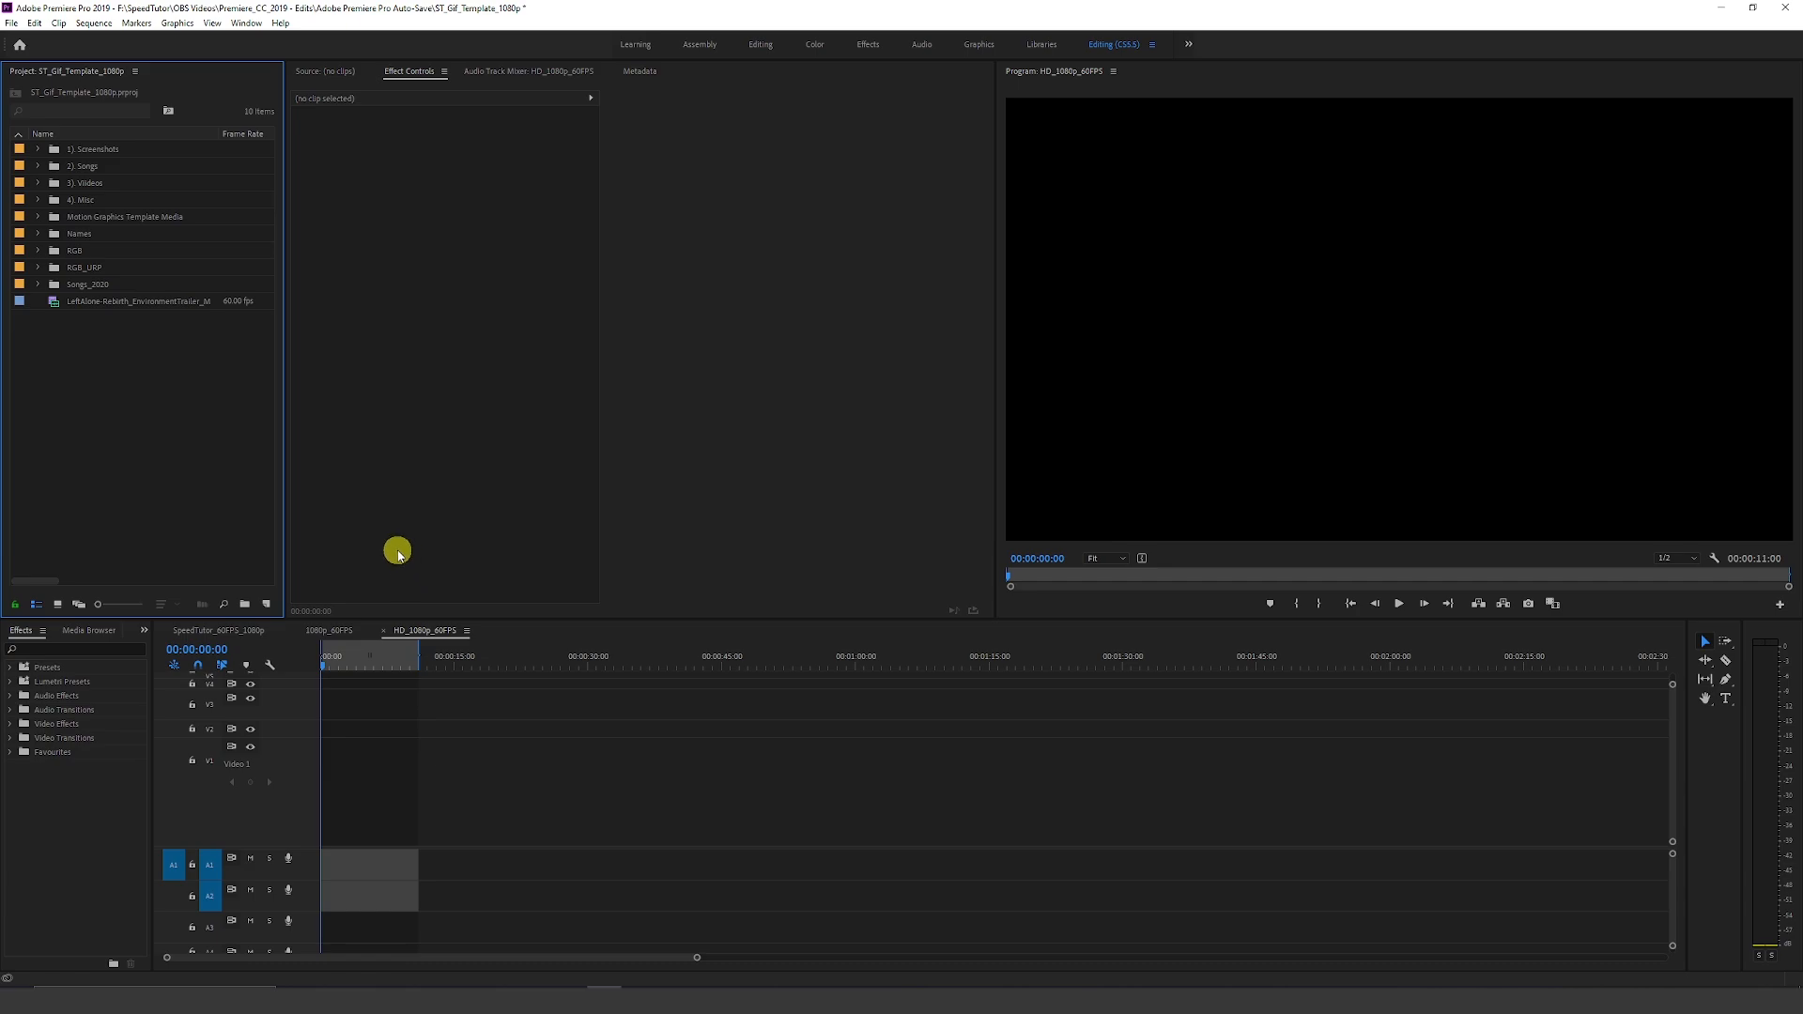
pyautogui.moveTo(467, 736)
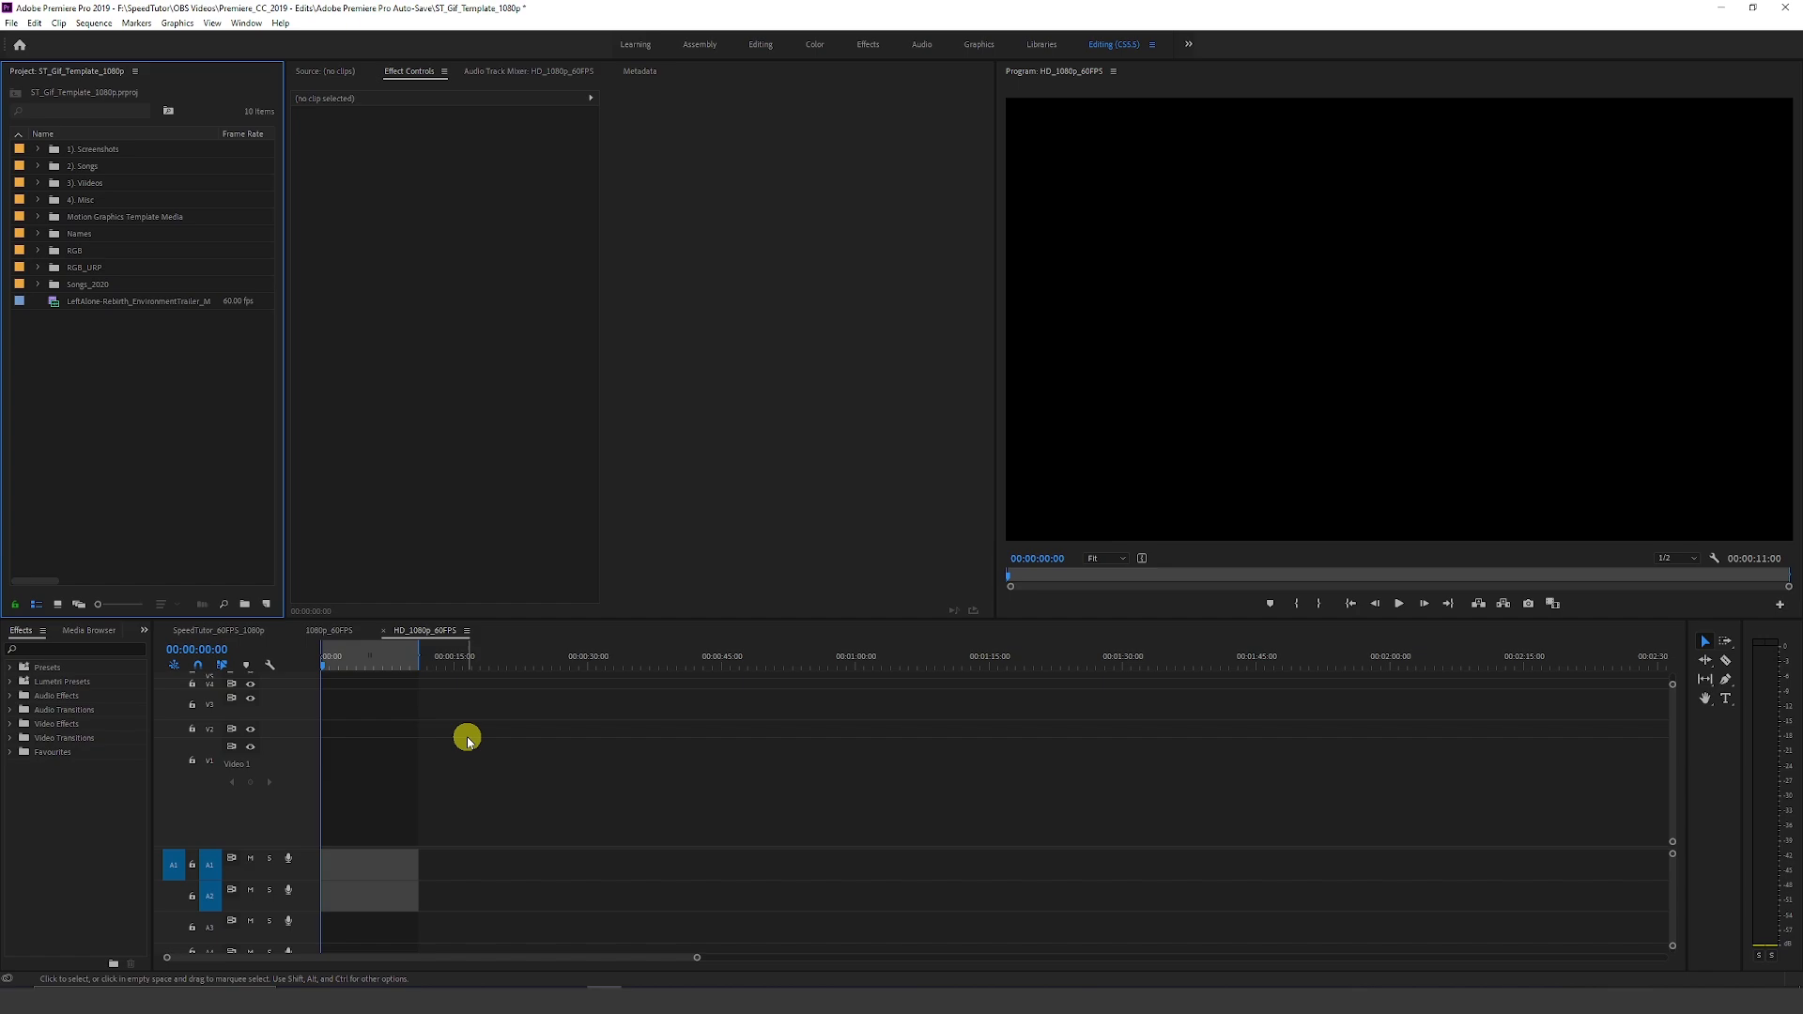
pyautogui.moveTo(406, 710)
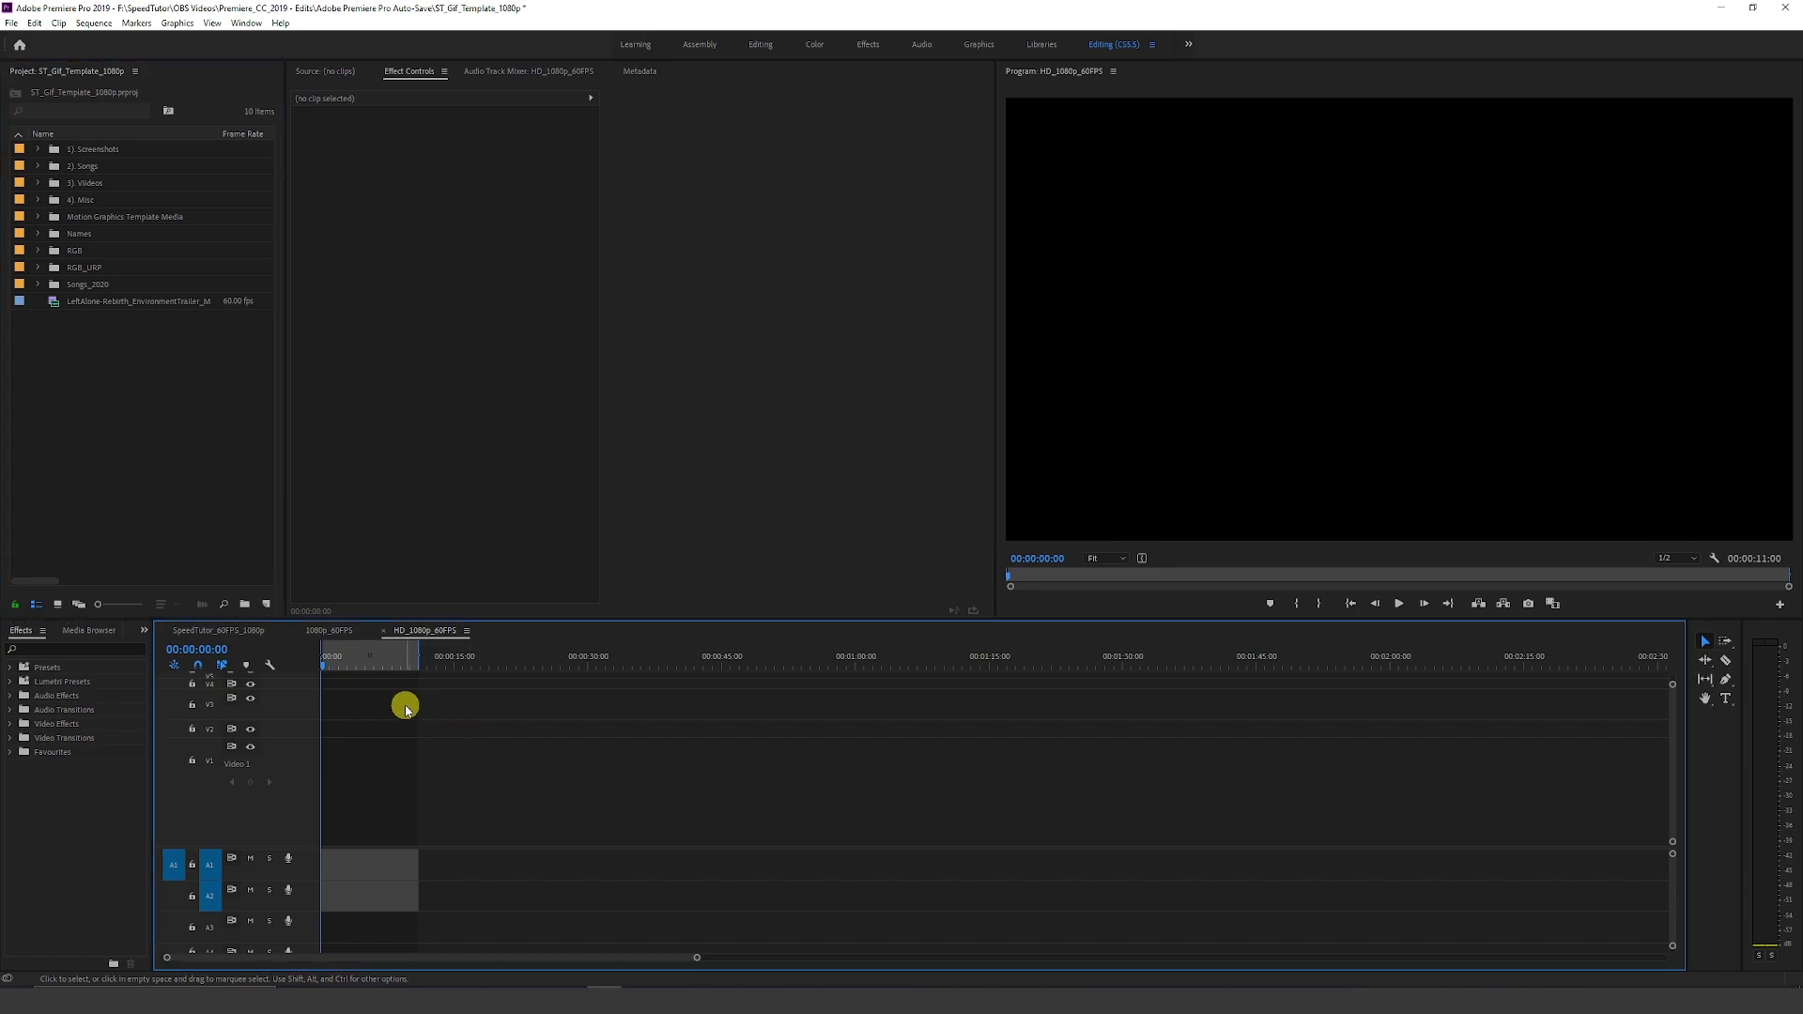
# Review the HD_1080p_60FPS sequence settings, showing audio time in milliseconds, without applying changes
pyautogui.click(94, 23)
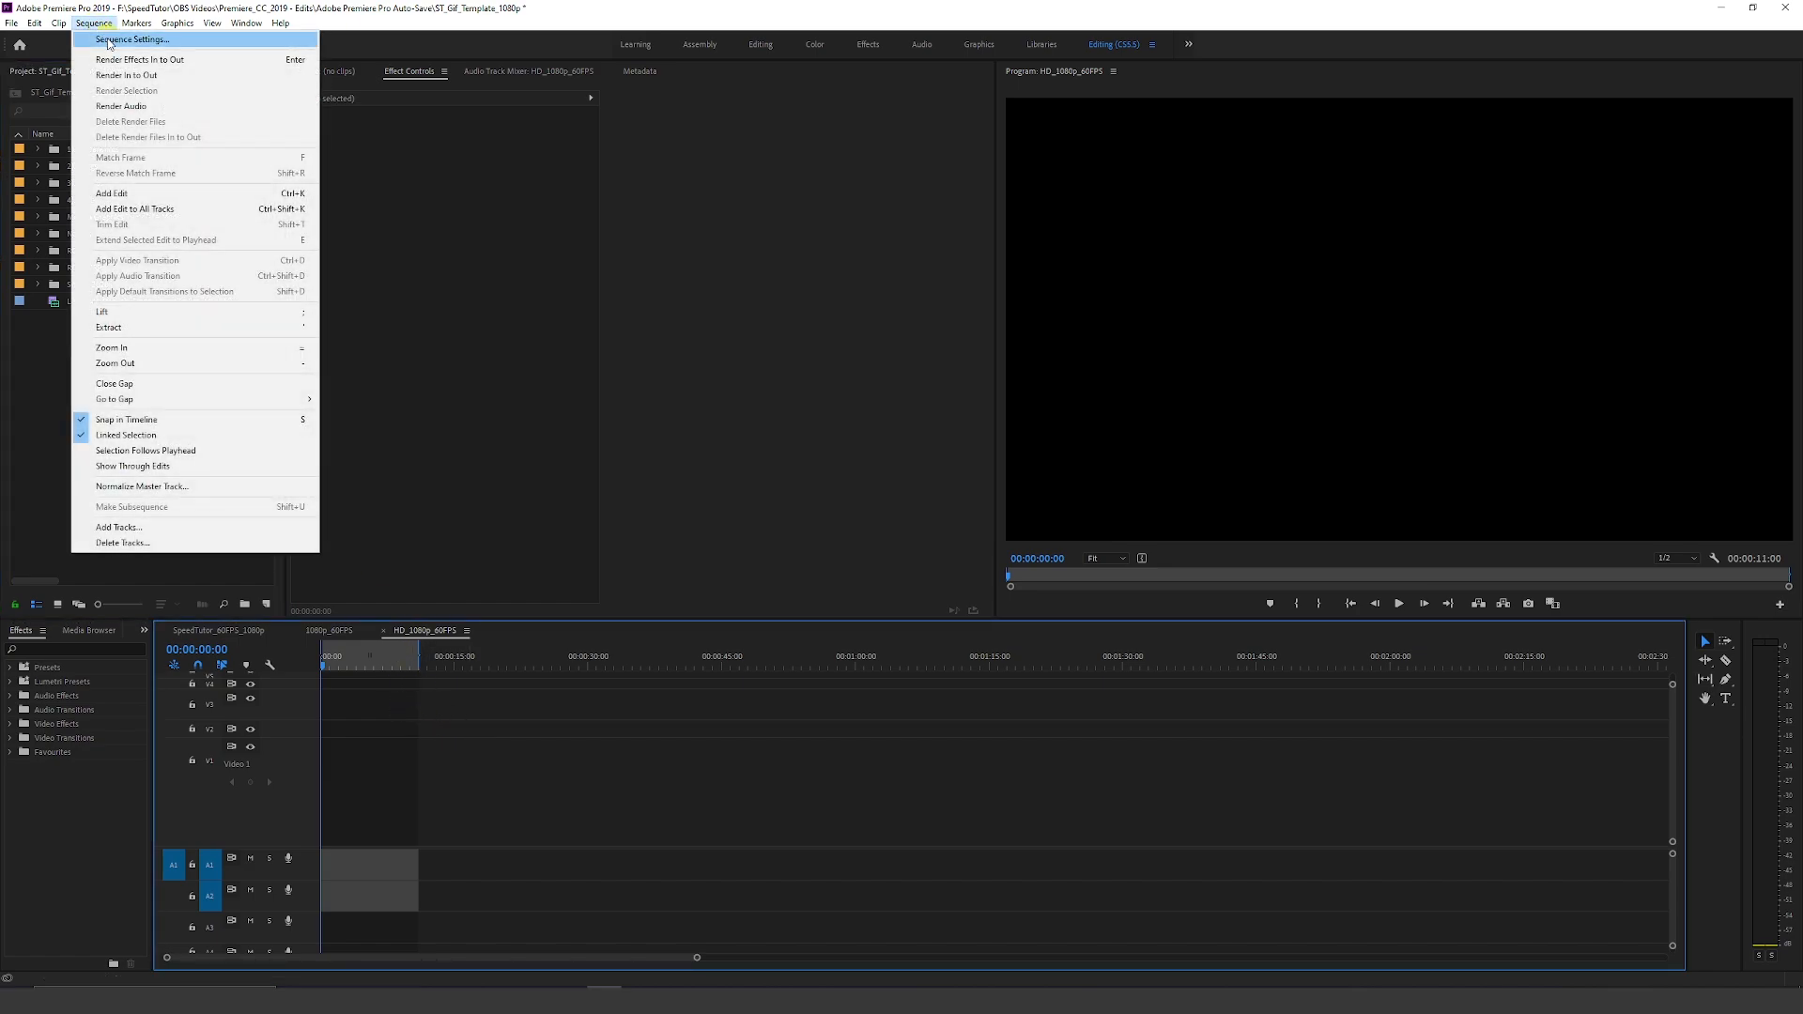
pyautogui.click(129, 37)
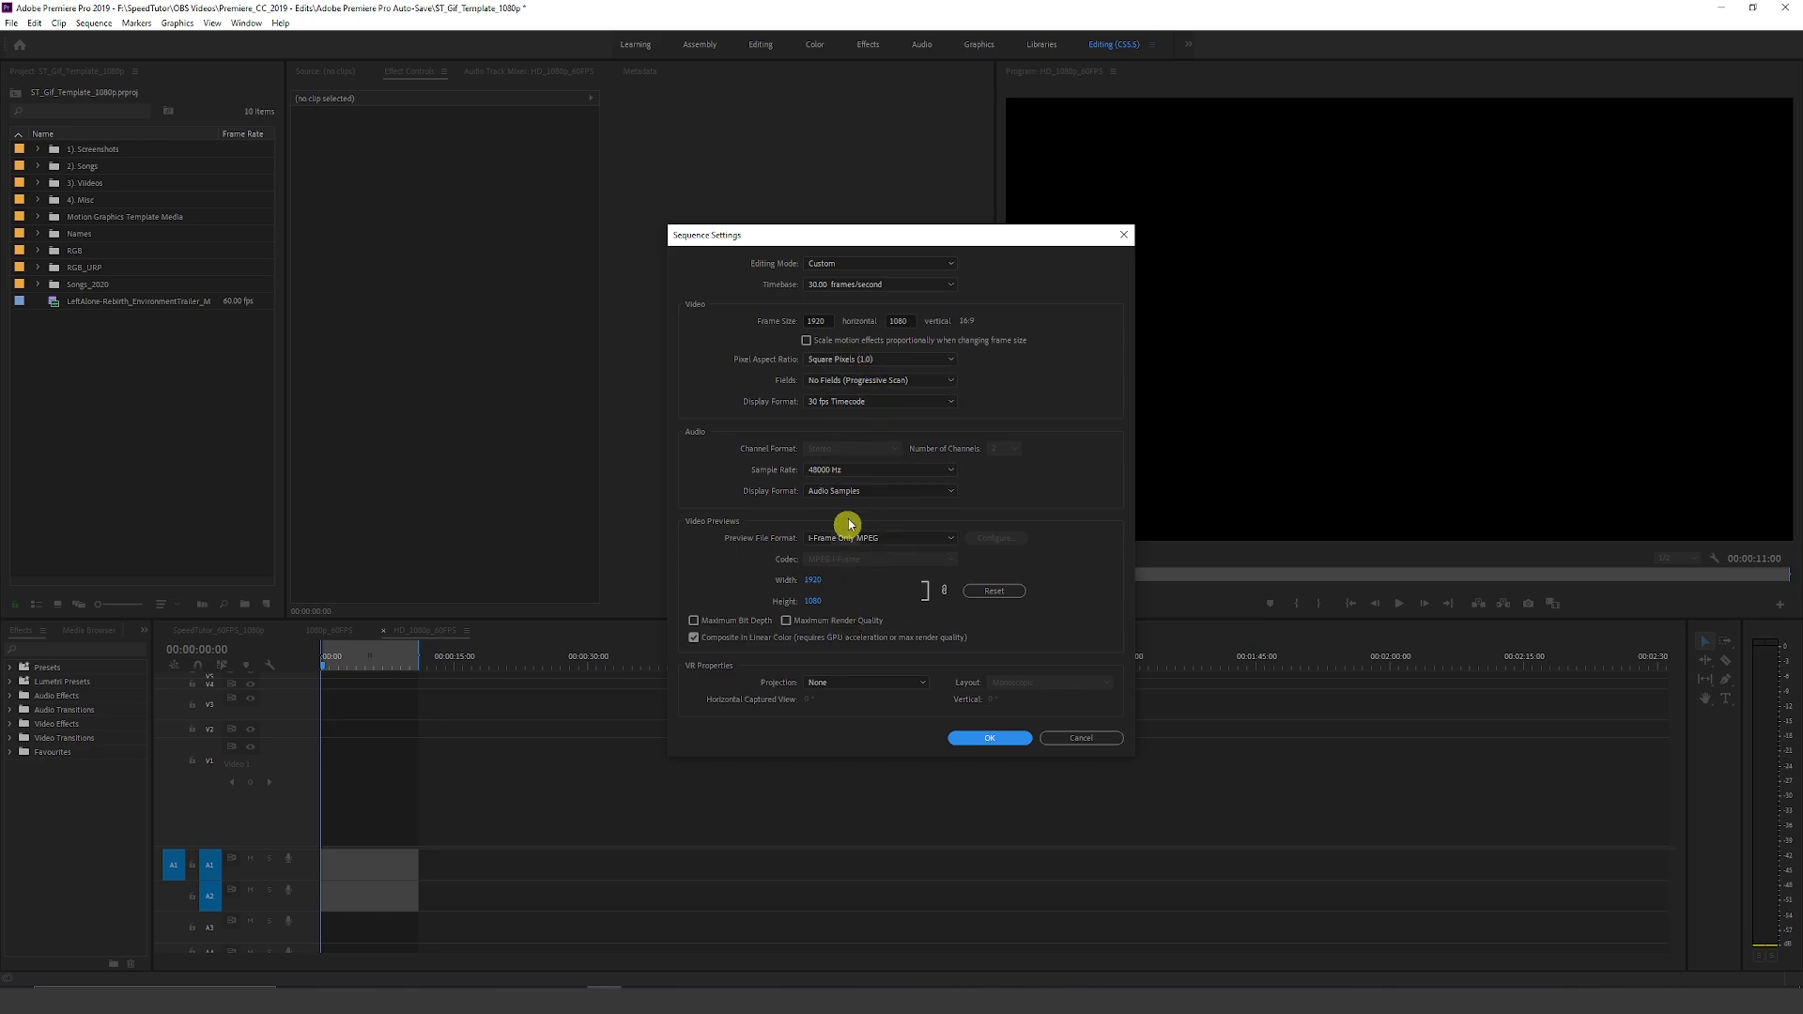
pyautogui.click(879, 490)
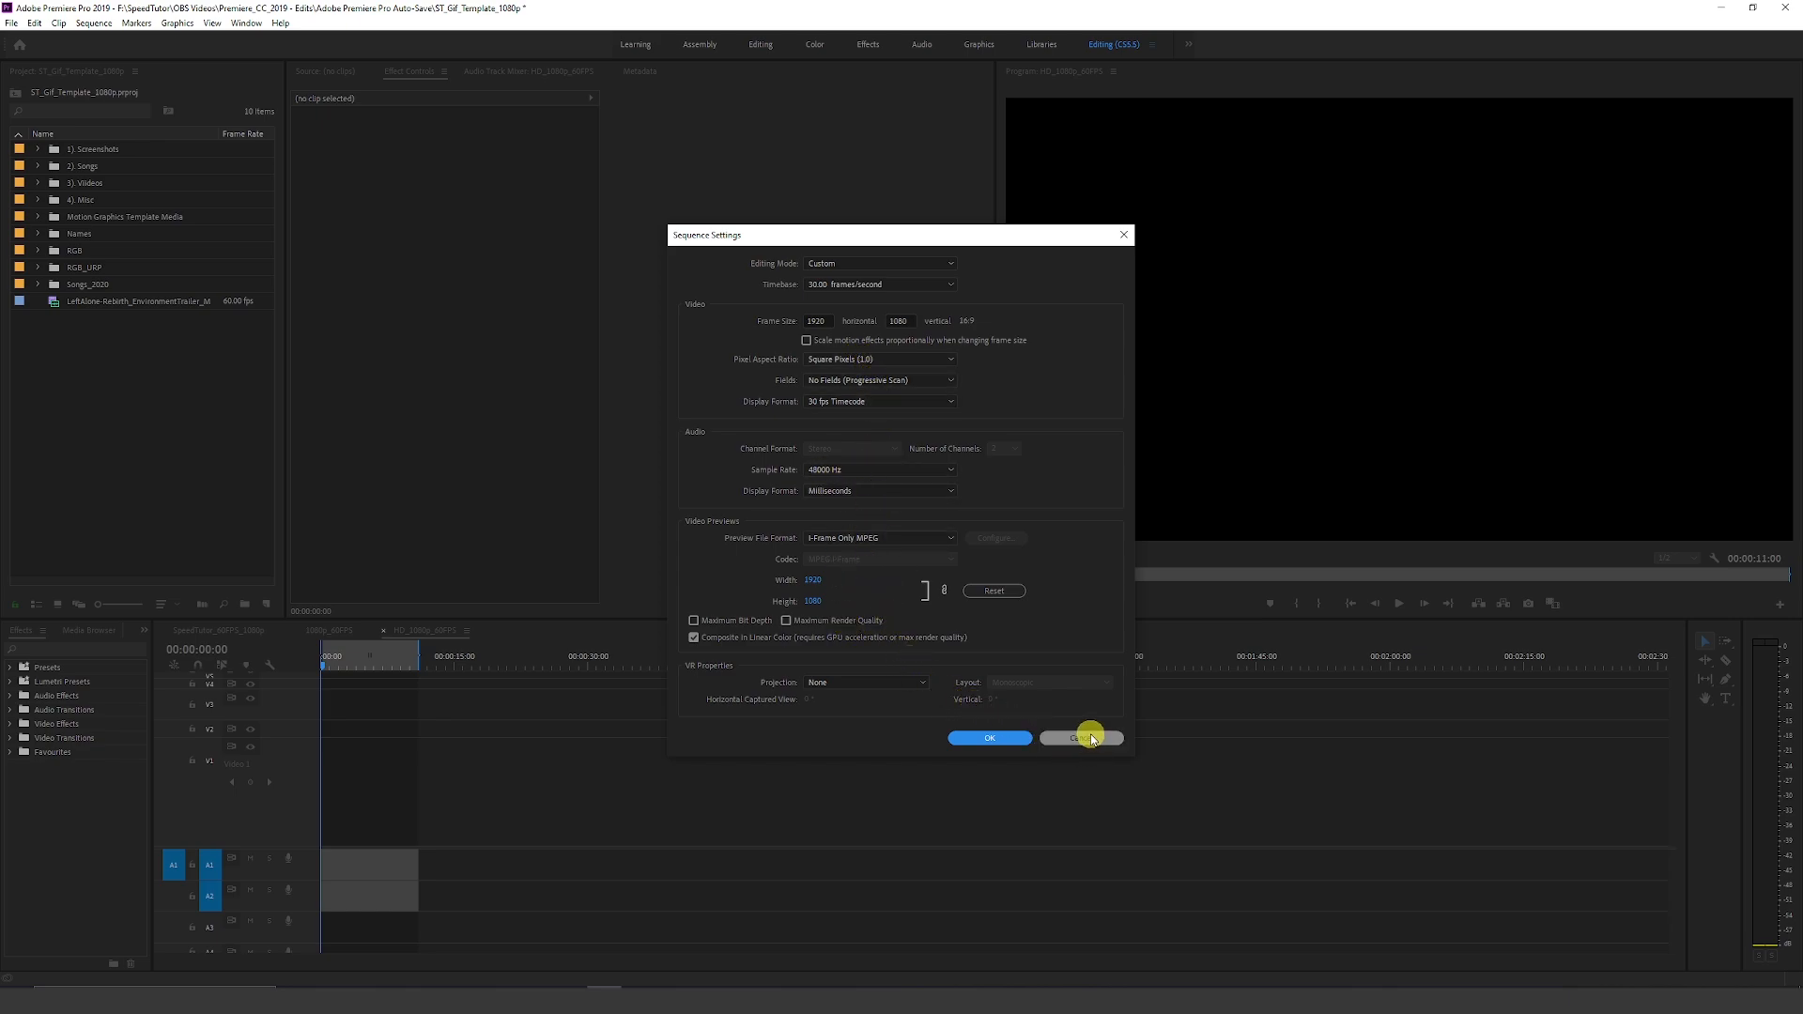
pyautogui.click(1077, 736)
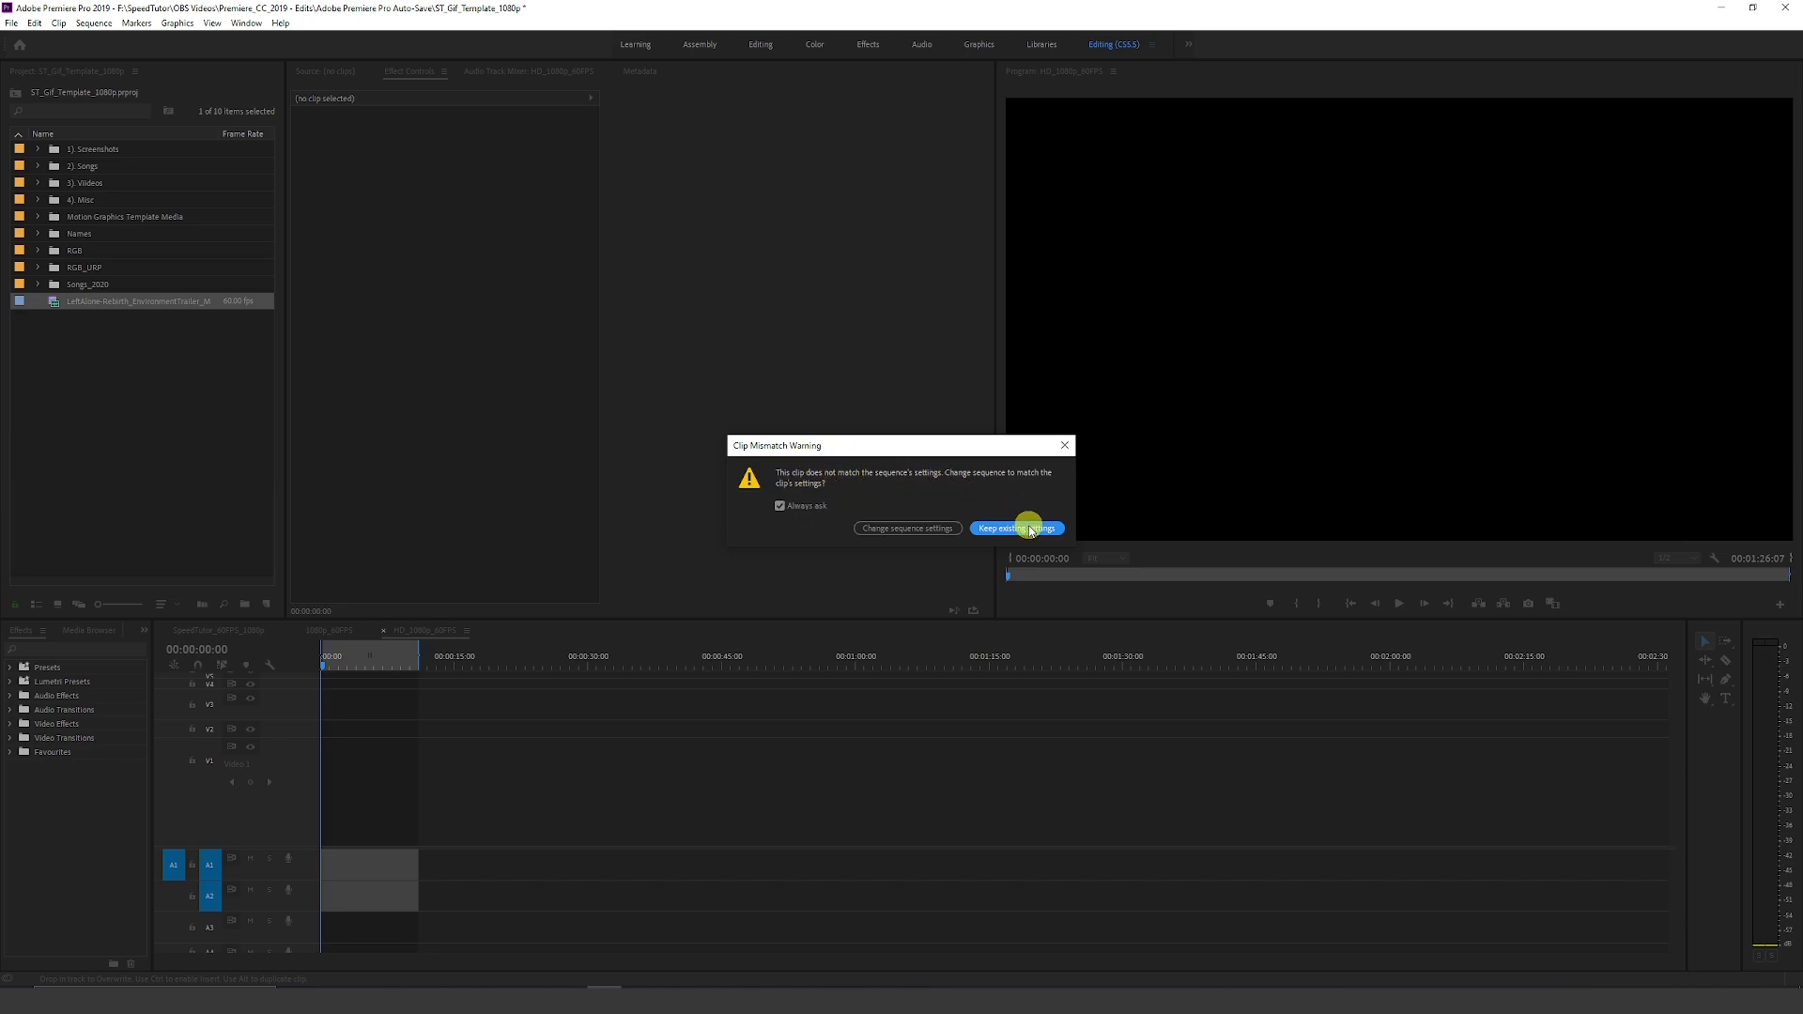
# Keep existing settings for the trailer clip and unlink it to remove its audio
pyautogui.click(1015, 528)
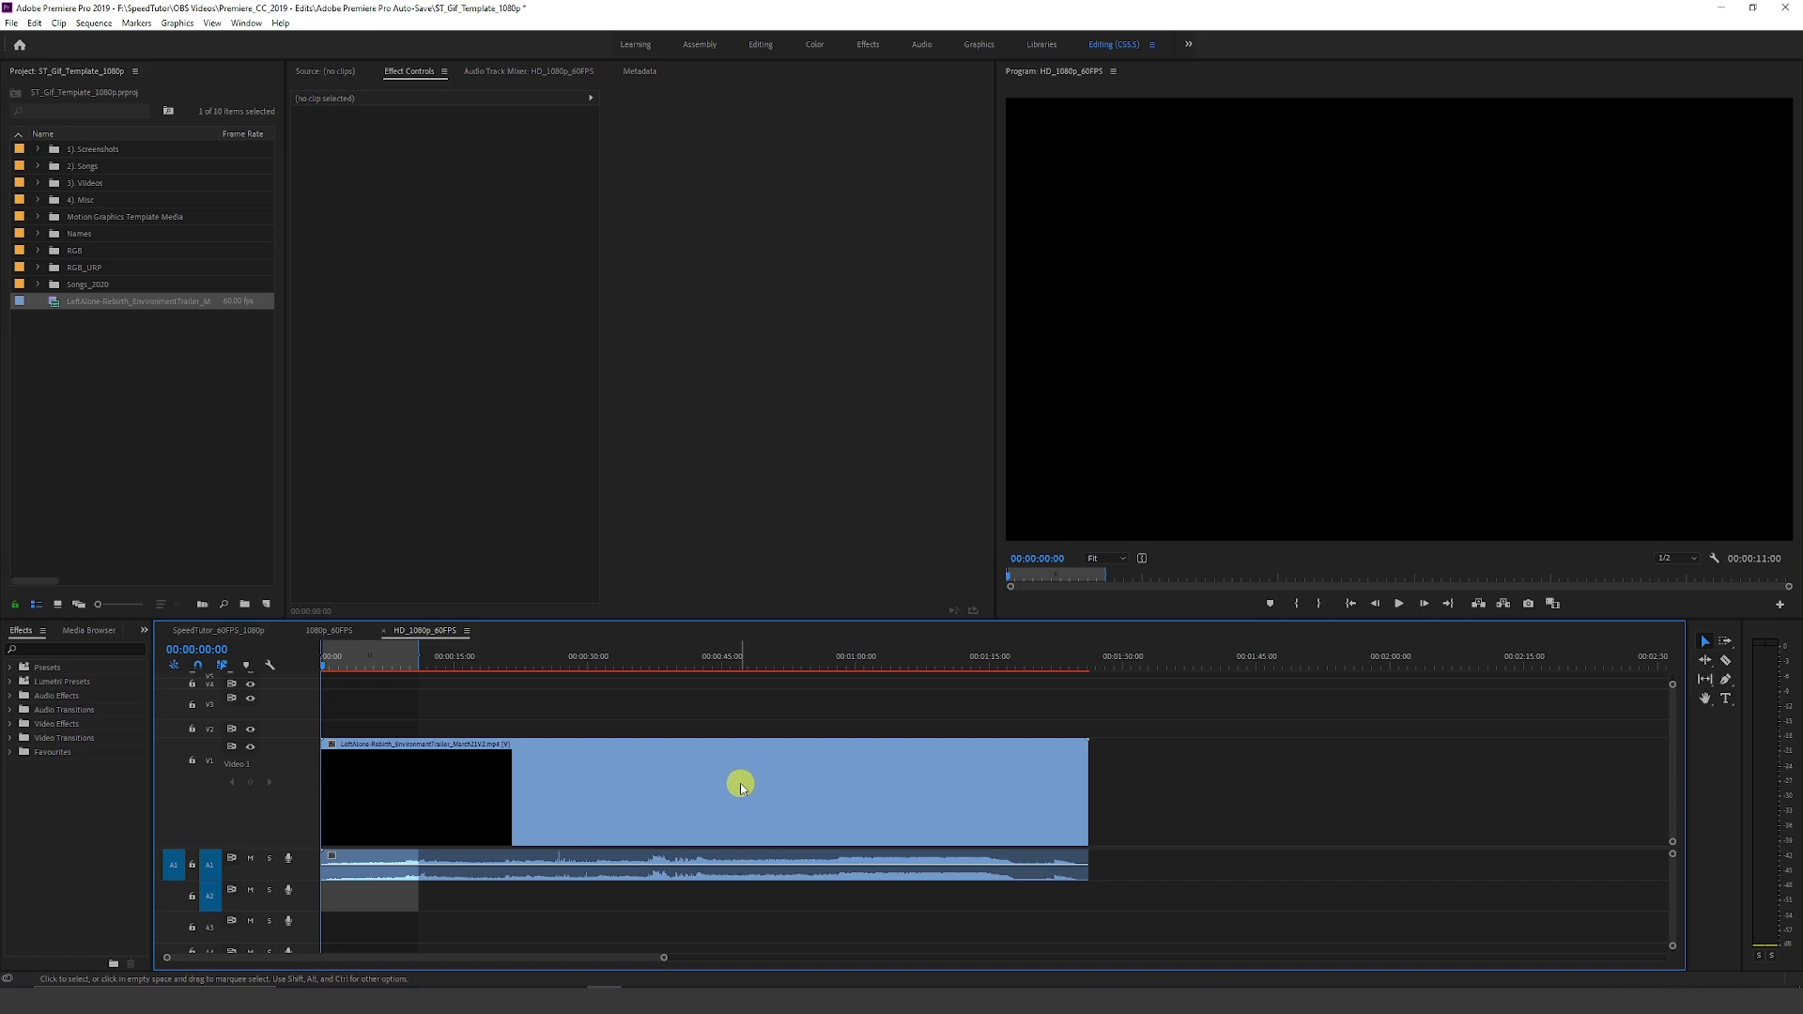
pyautogui.rightClick(740, 785)
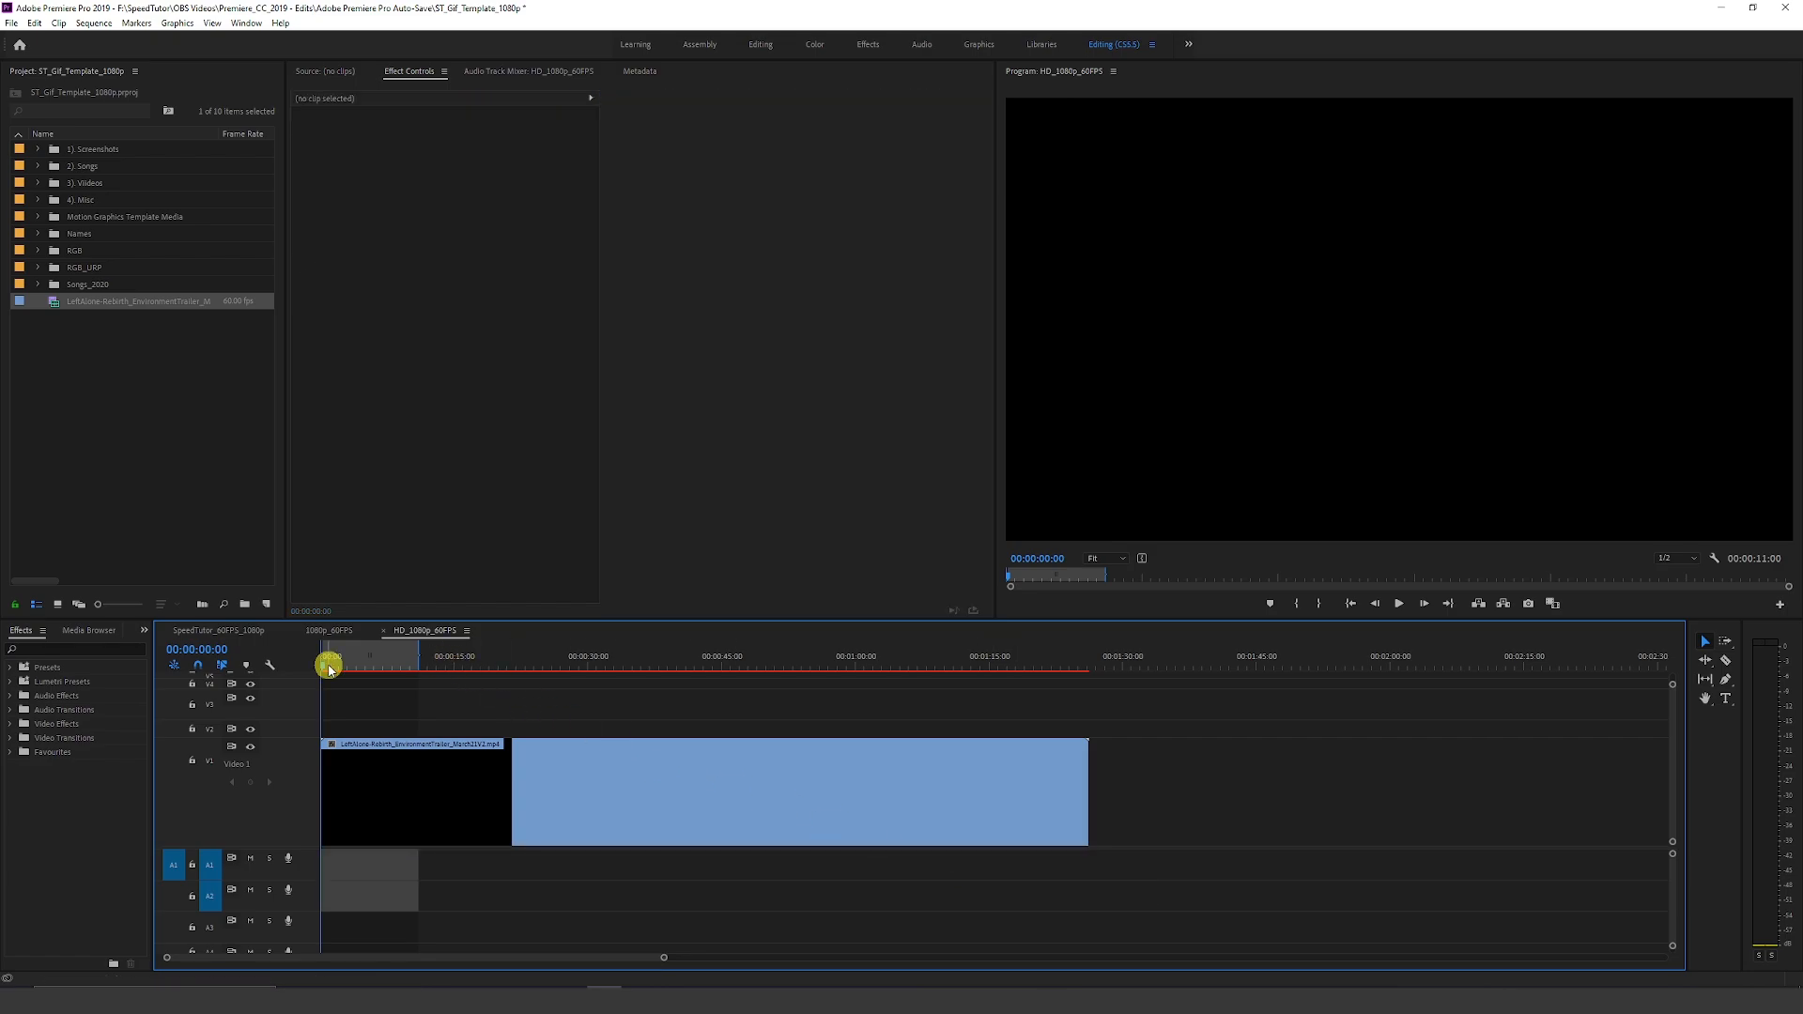
# Scrub the playhead through the trailer to the cave-arch shot at 00:00:58:10
pyautogui.moveTo(326, 666); pyautogui.dragTo(387, 667)
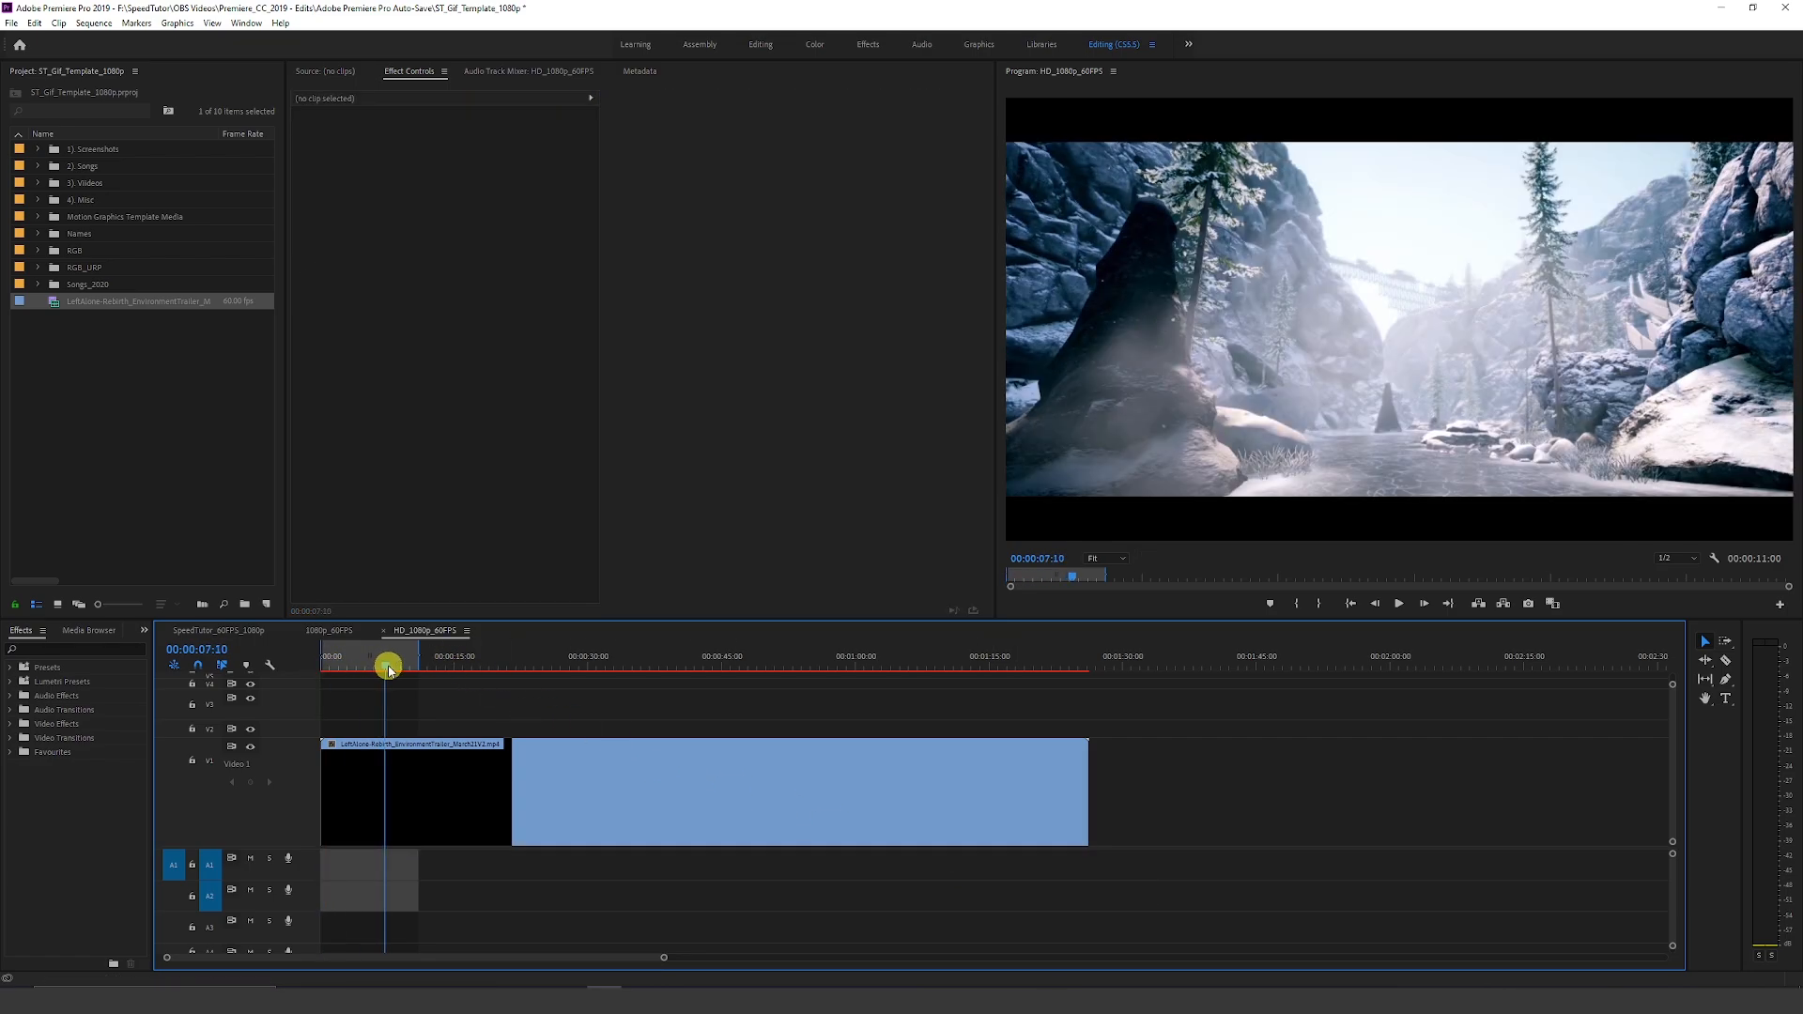
pyautogui.moveTo(389, 669); pyautogui.dragTo(458, 669)
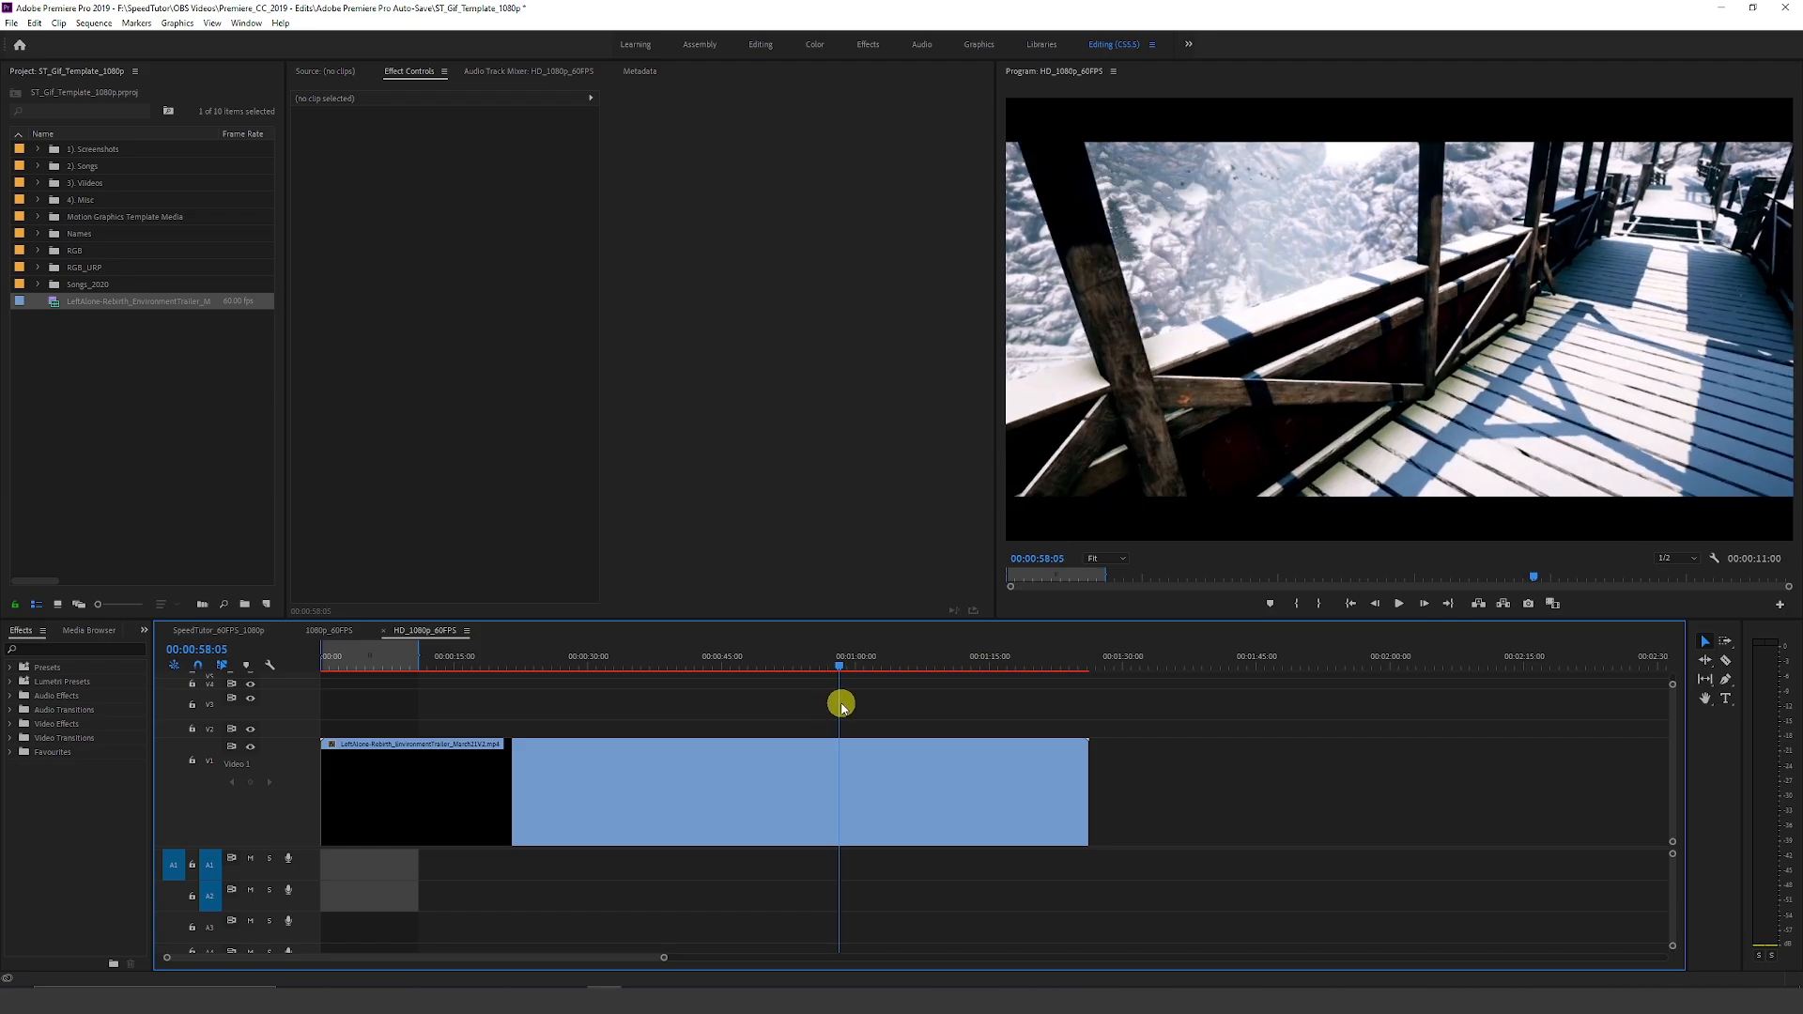
pyautogui.moveTo(839, 705); pyautogui.dragTo(859, 705)
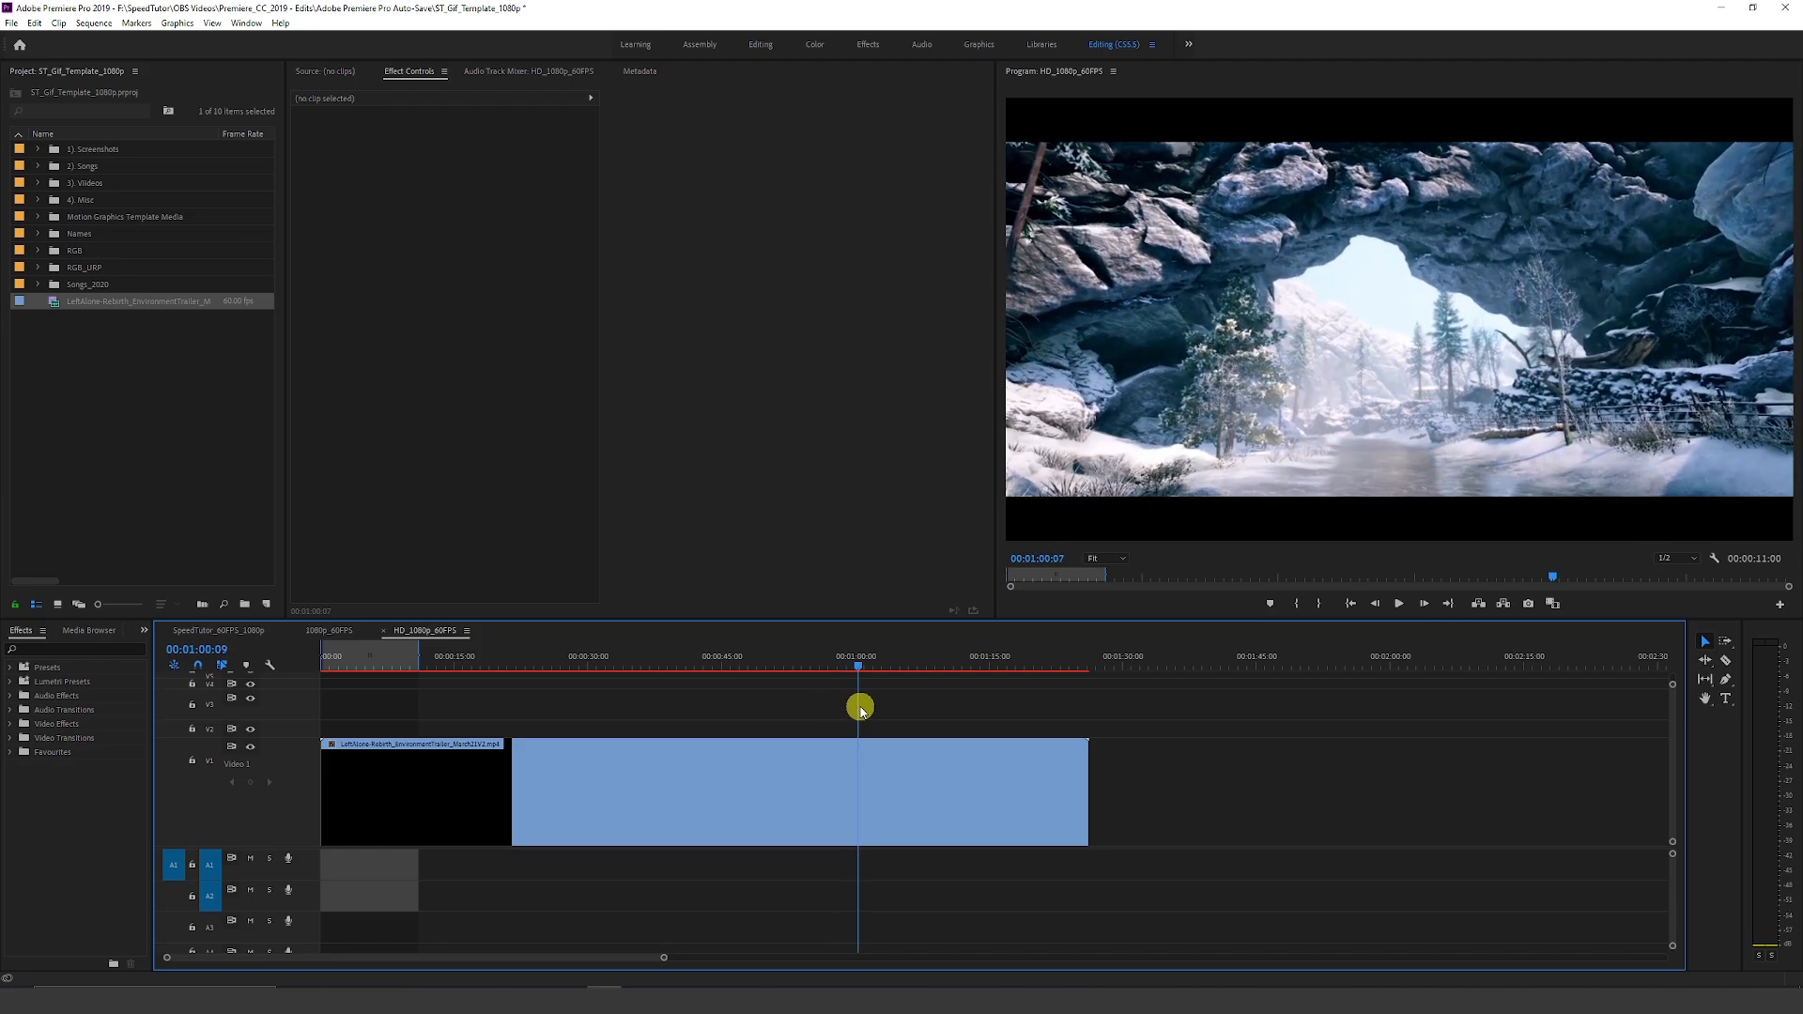
pyautogui.moveTo(858, 707); pyautogui.dragTo(874, 706)
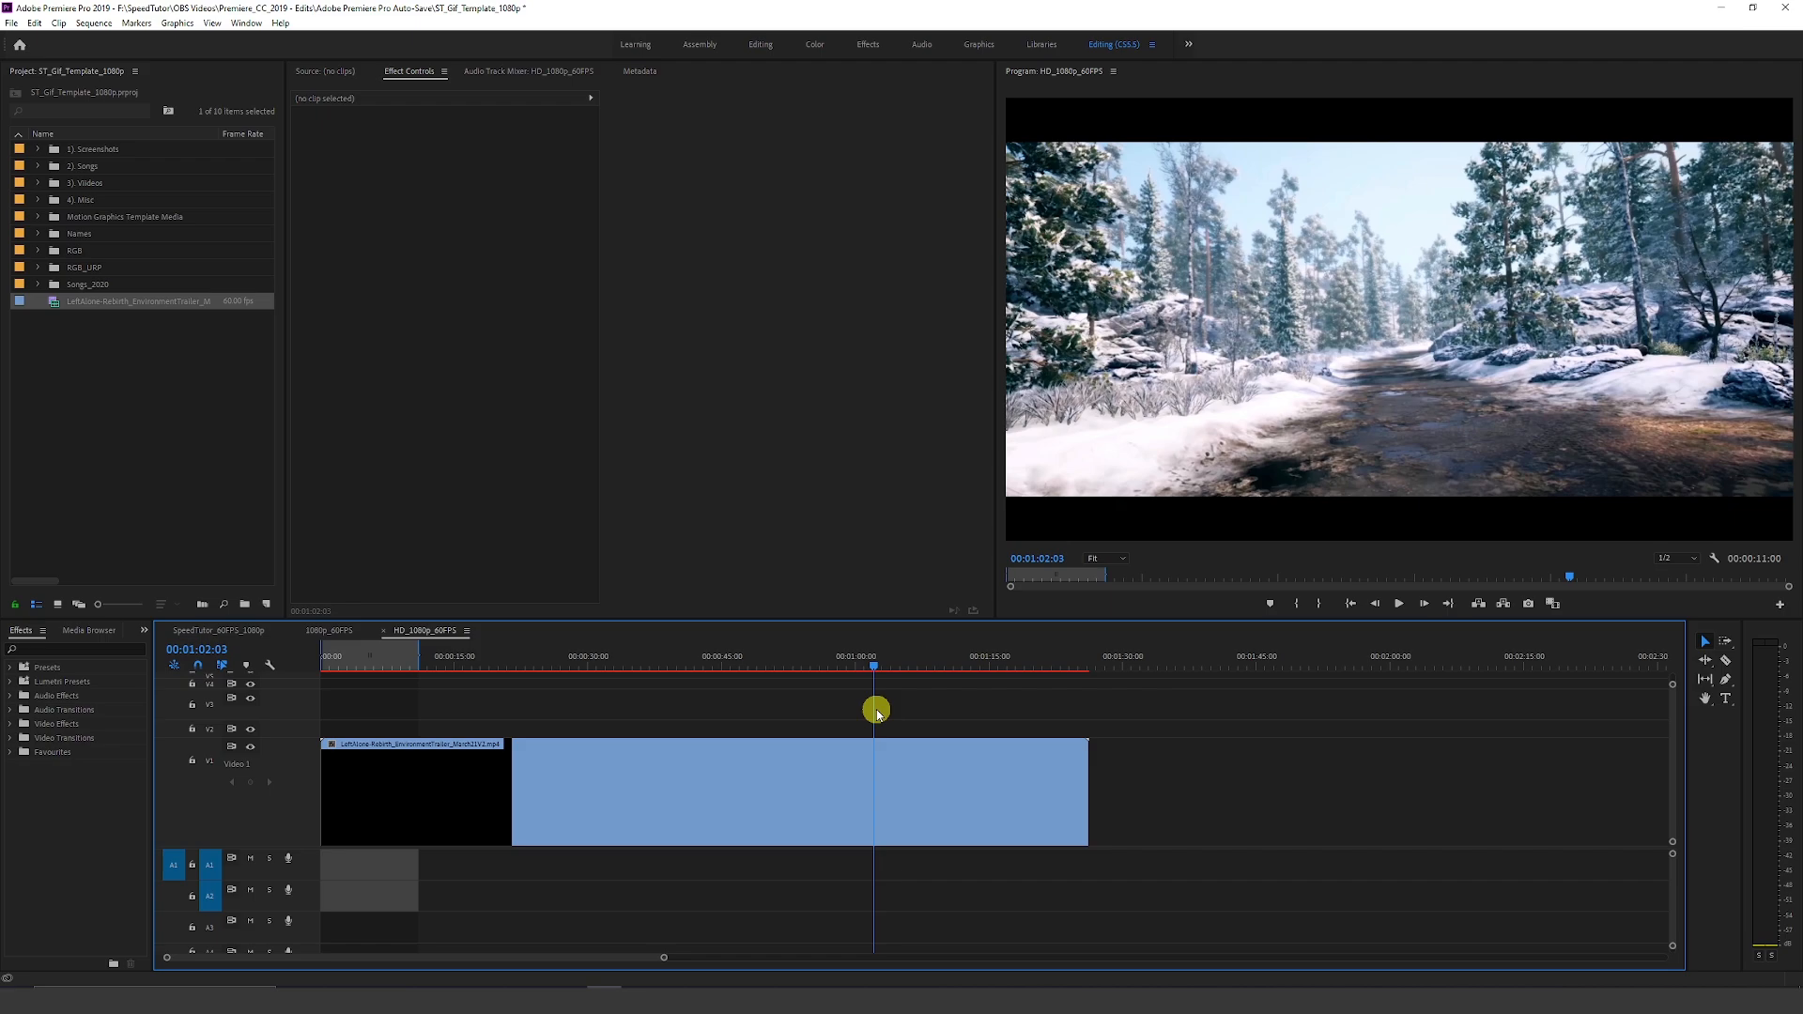
pyautogui.moveTo(873, 714); pyautogui.dragTo(851, 715)
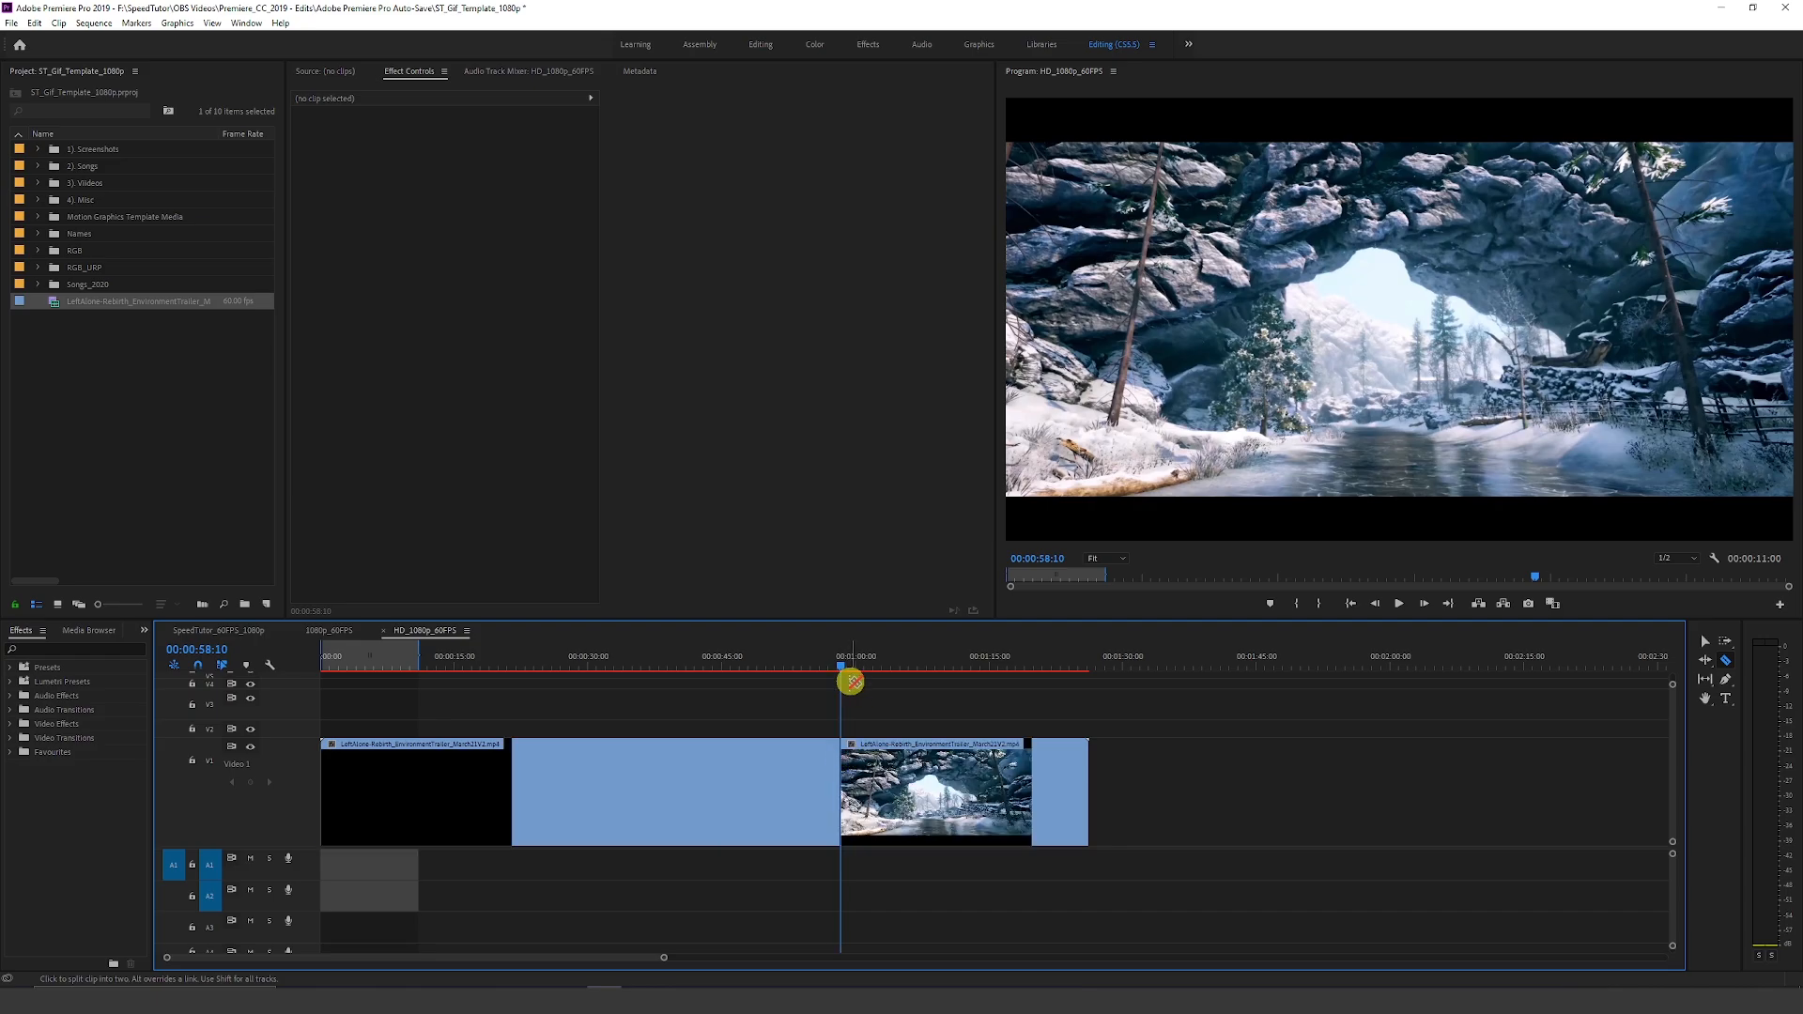
pyautogui.click(877, 671)
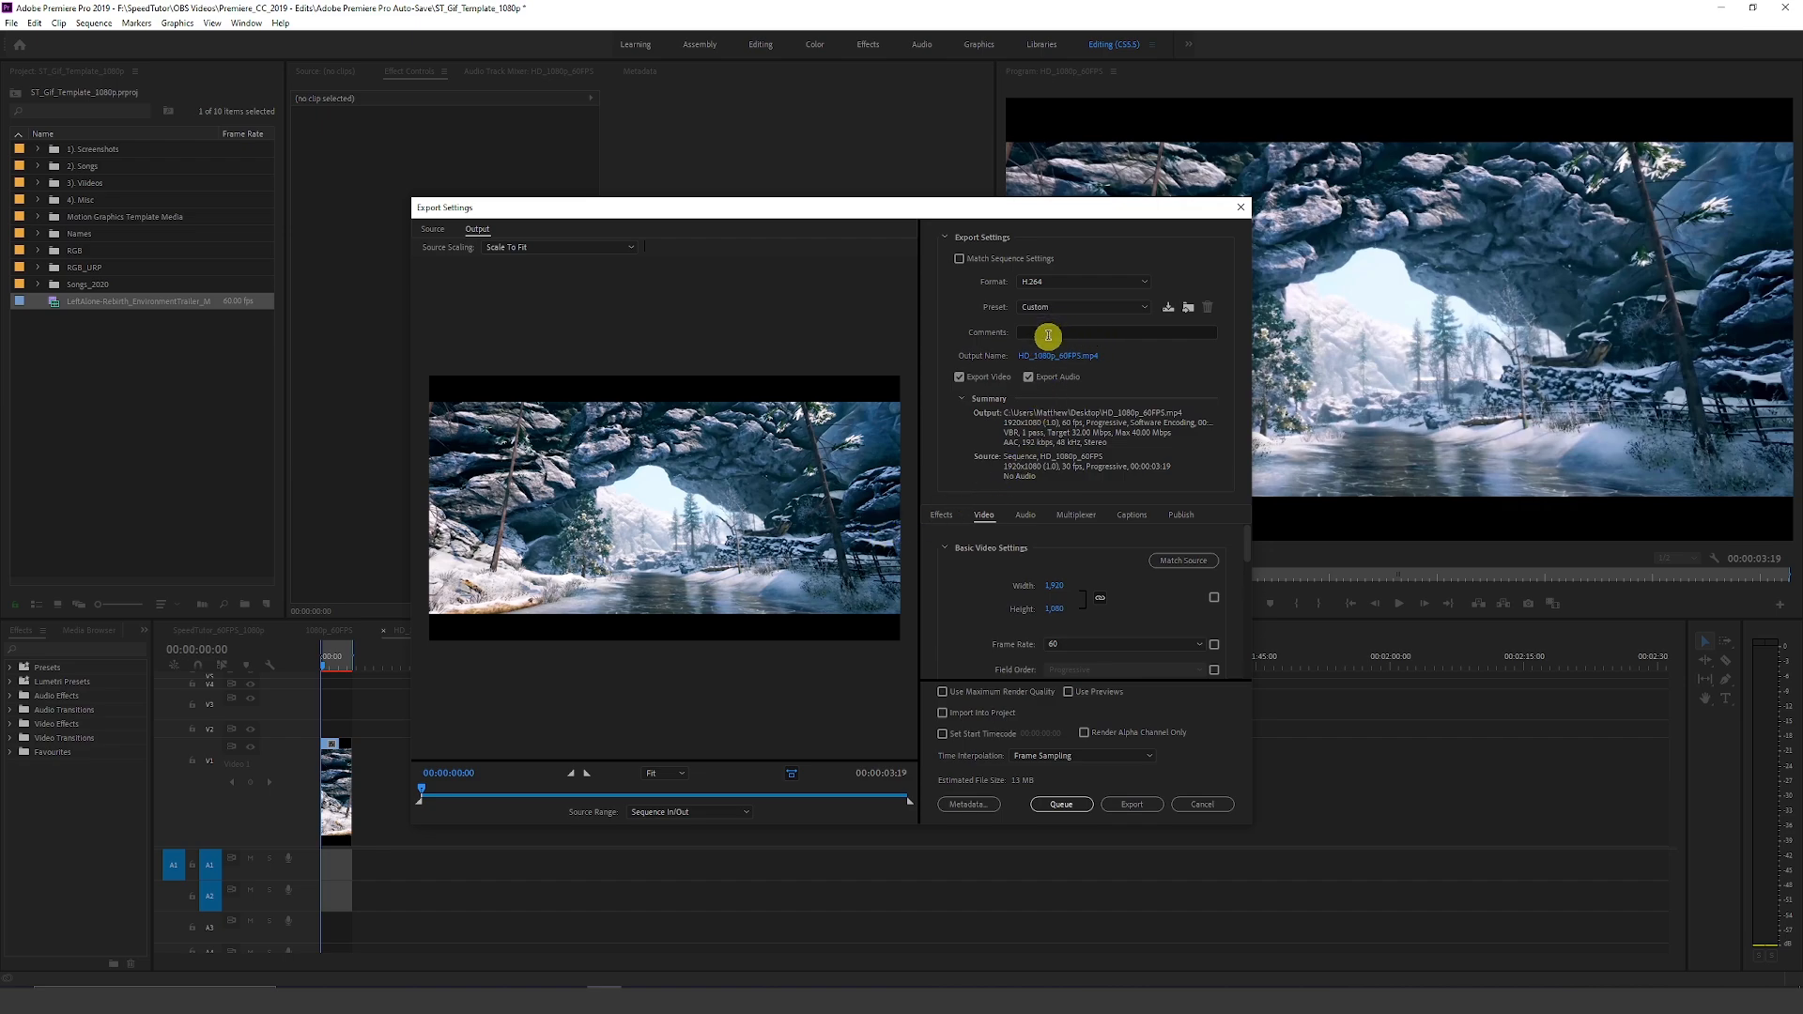
pyautogui.moveTo(1063, 306)
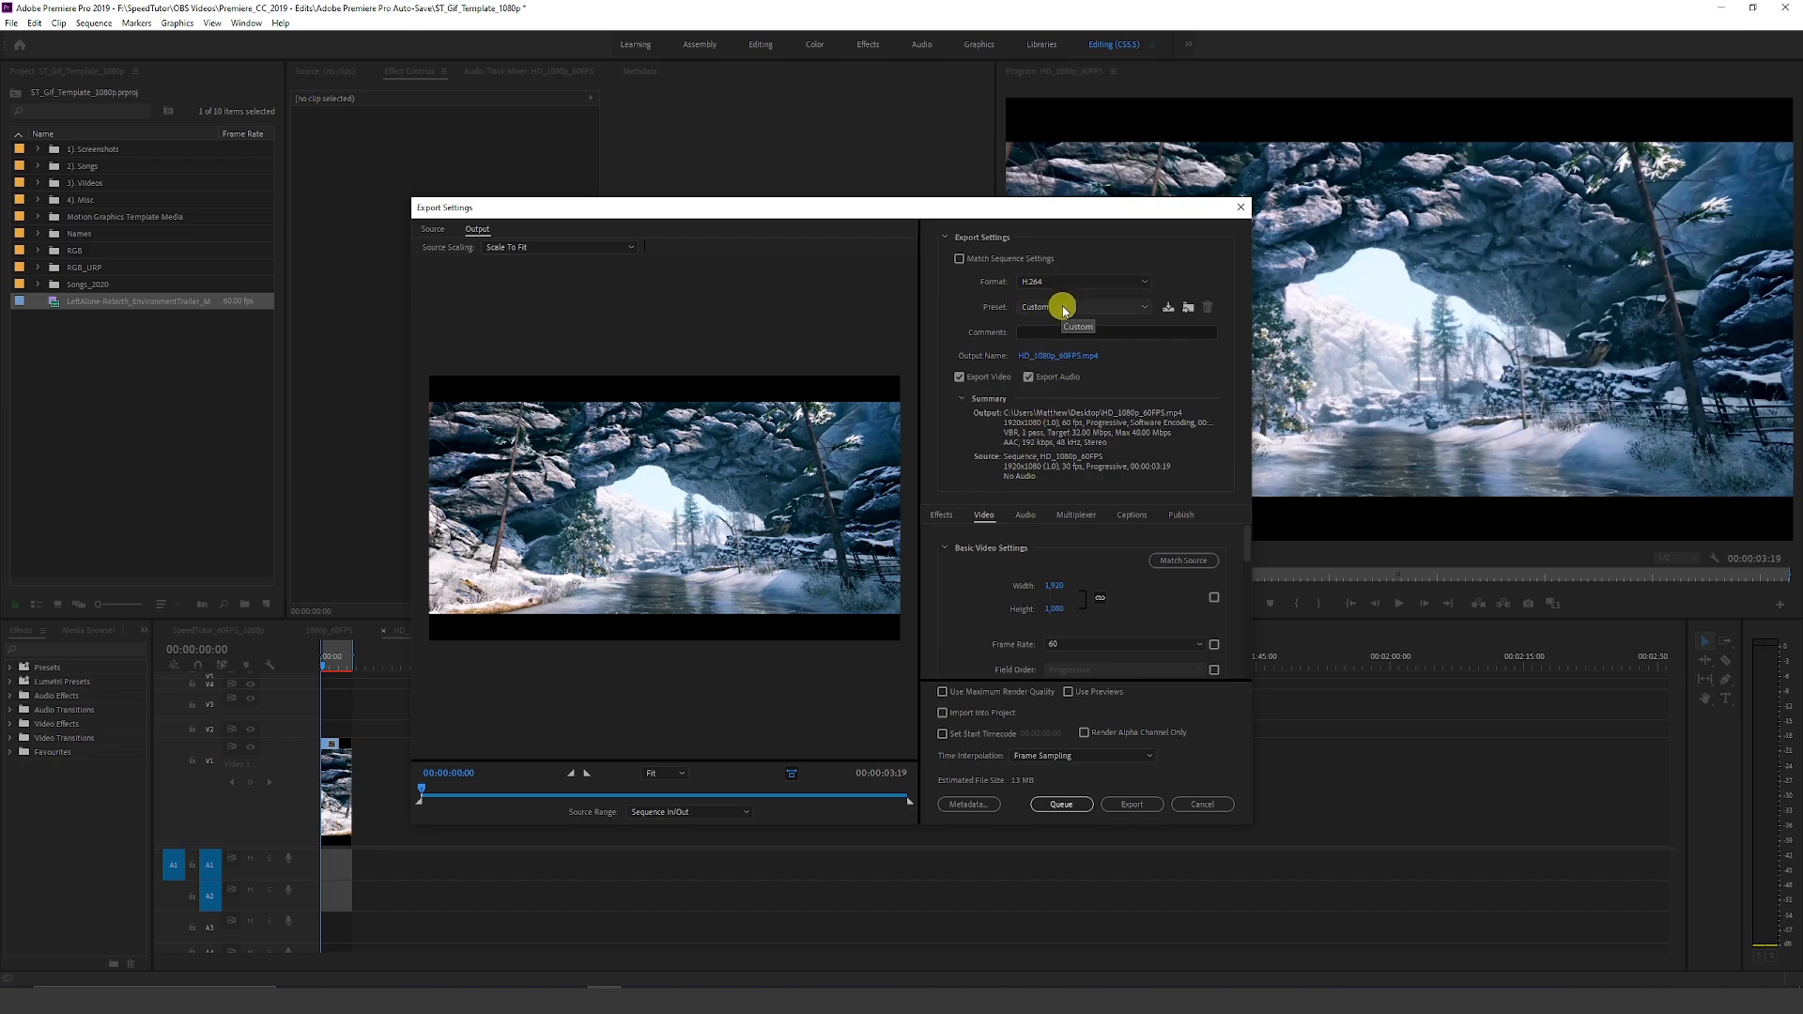
pyautogui.moveTo(1101, 488)
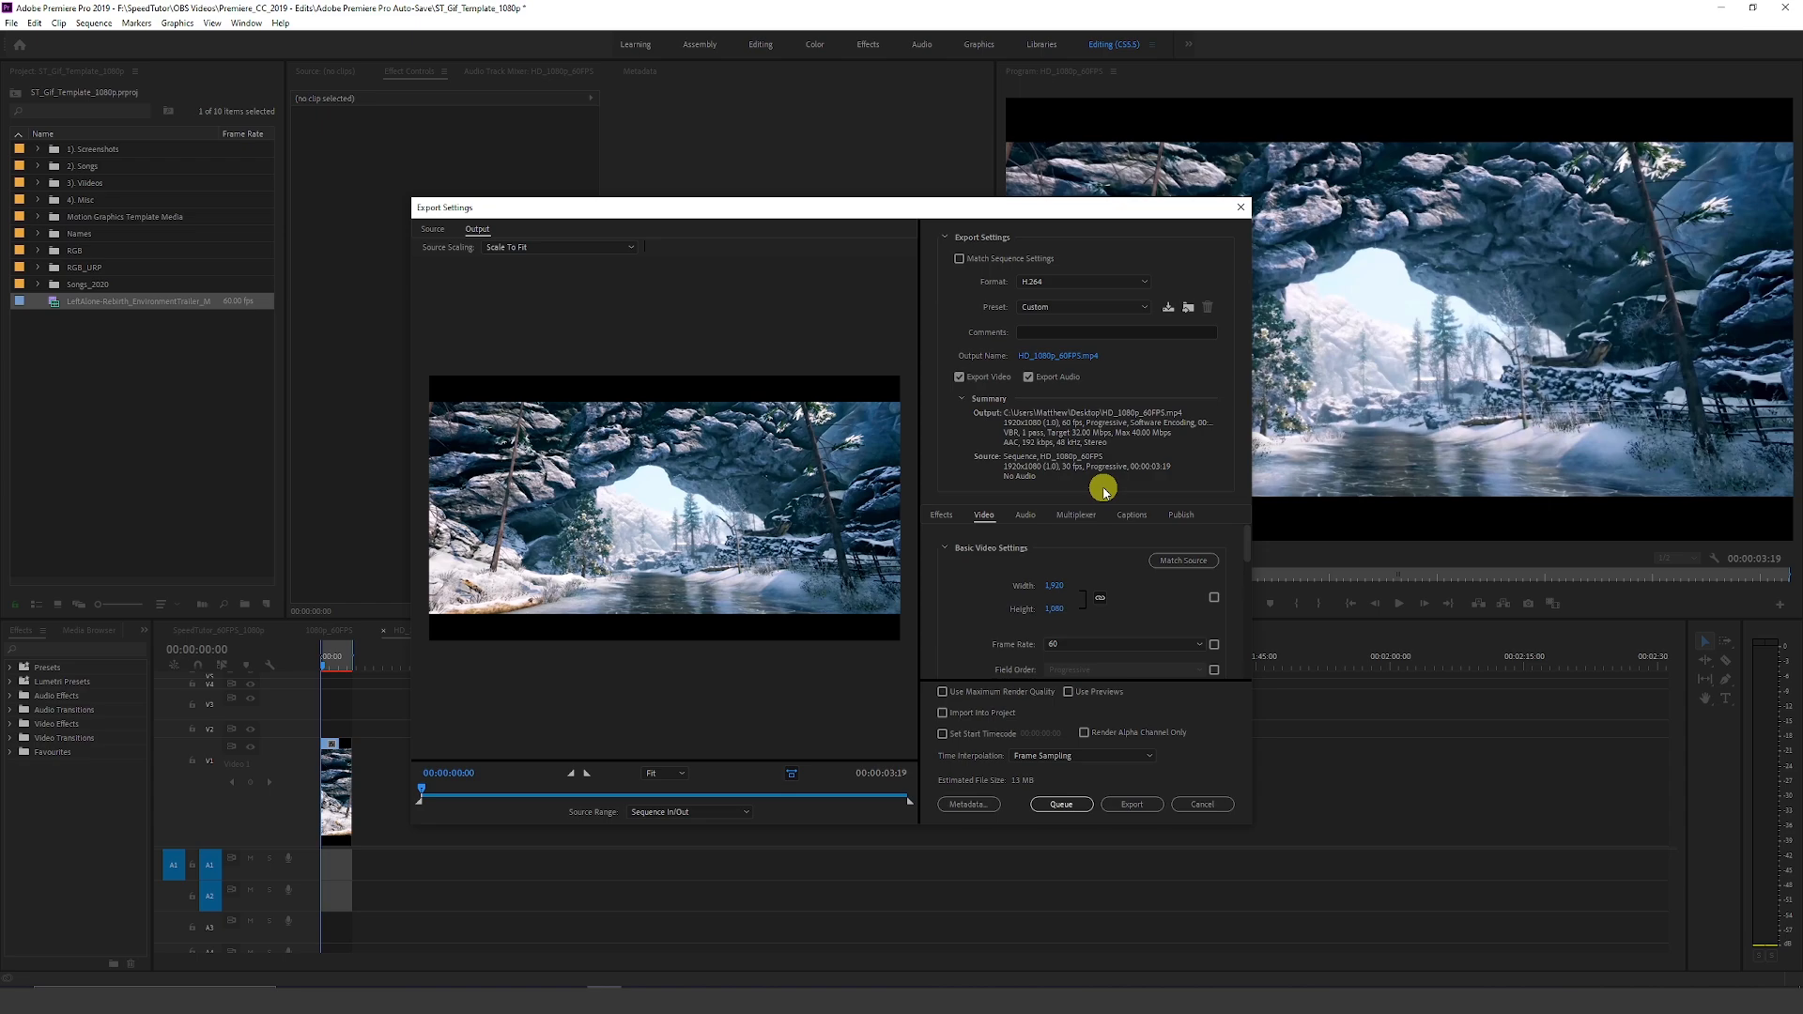
pyautogui.moveTo(1073, 644)
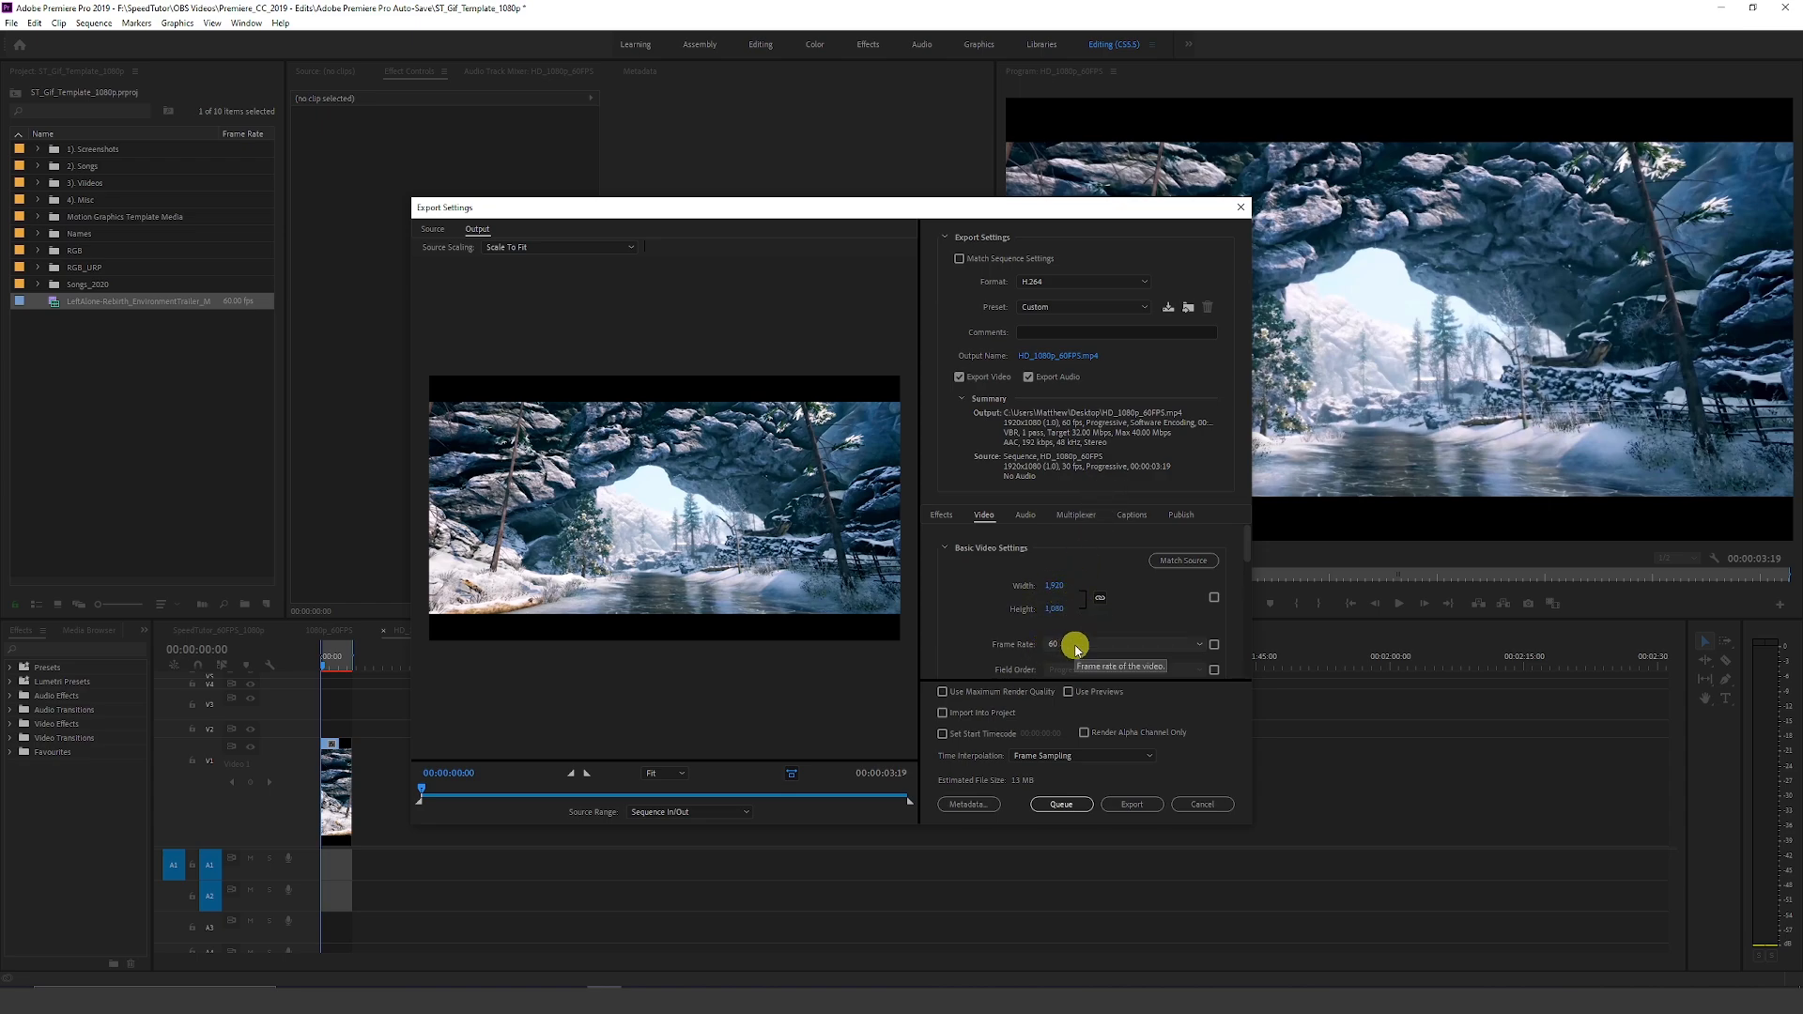
# Set the export frame rate to 30 and export the cave clip as MyGif.mp4
pyautogui.click(1198, 644)
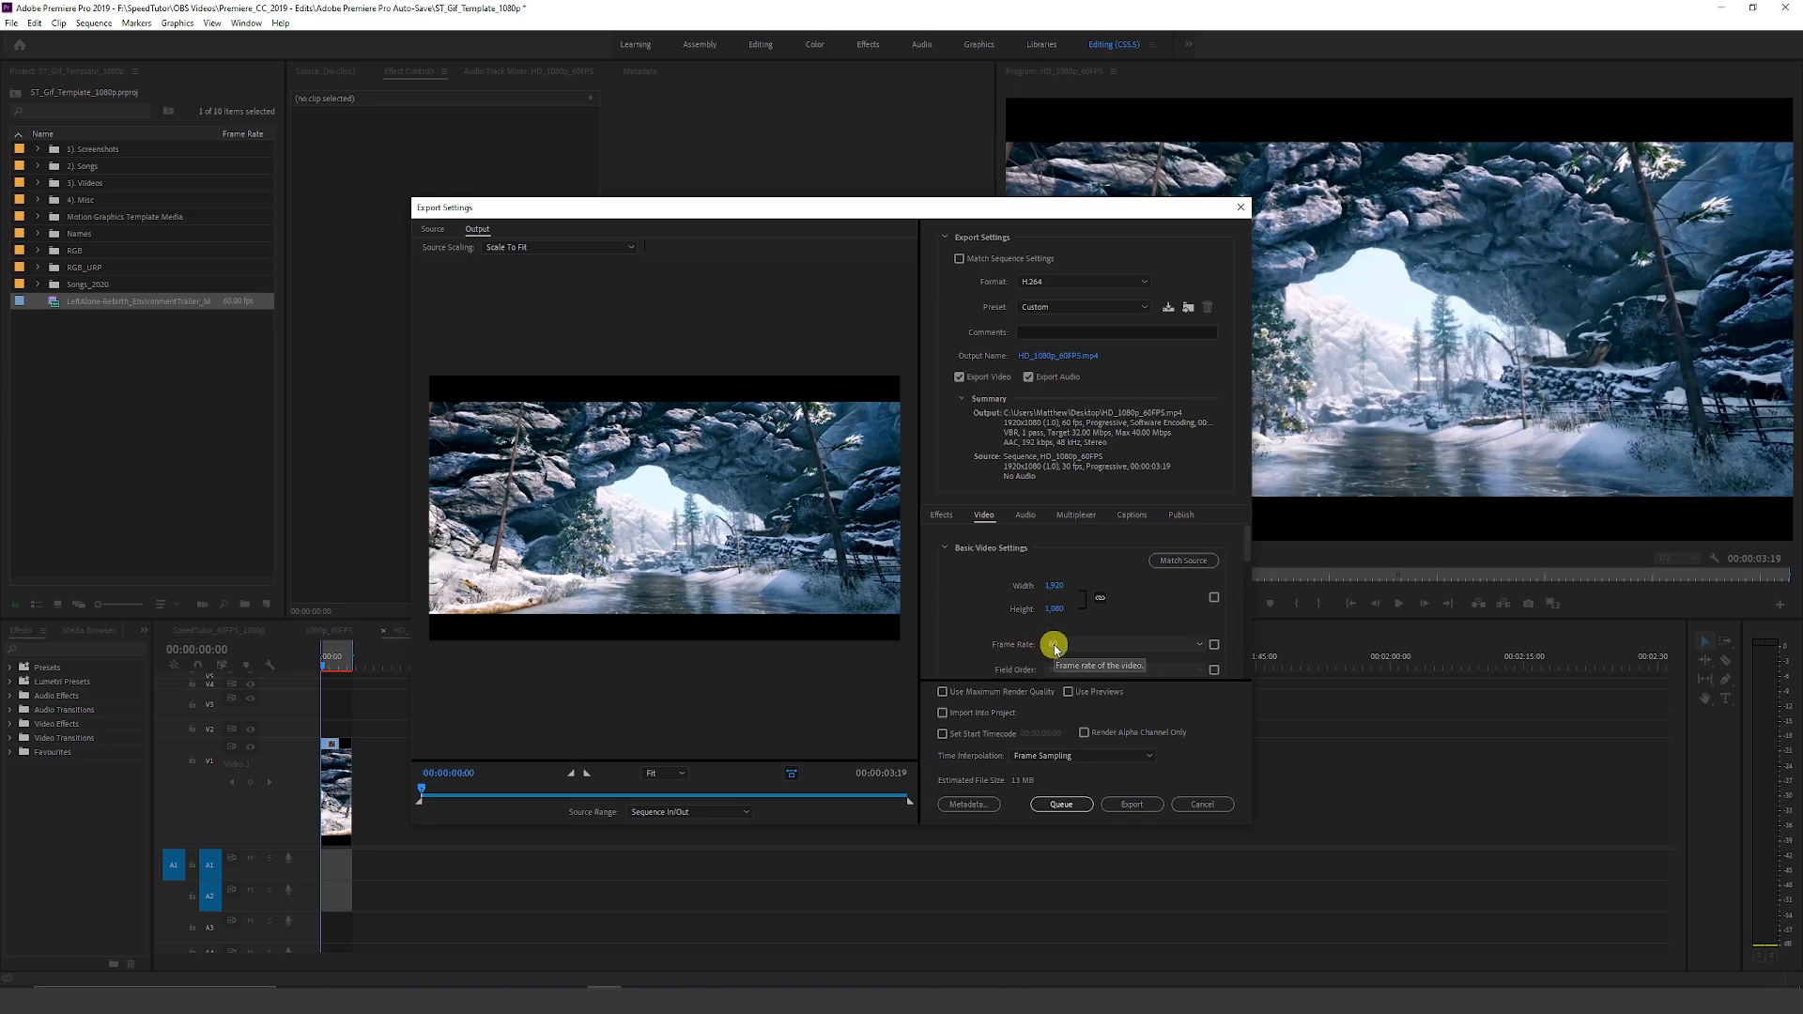
pyautogui.click(1200, 645)
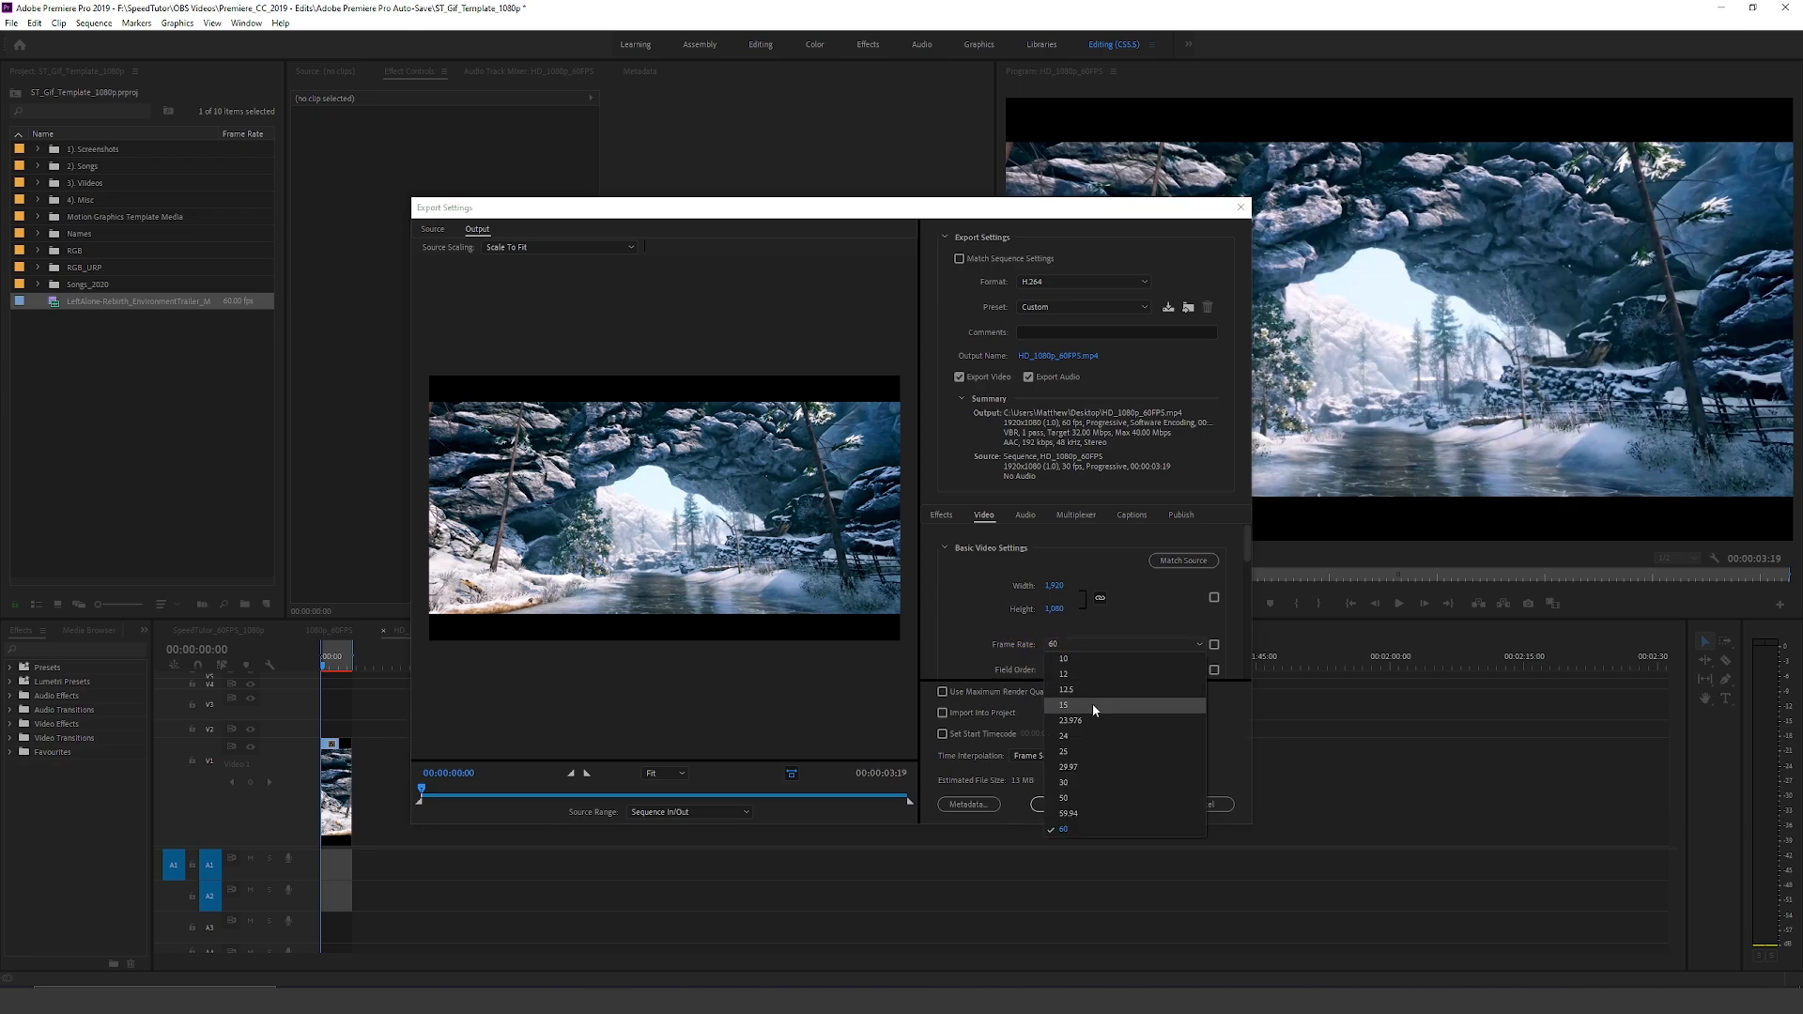
pyautogui.click(1064, 784)
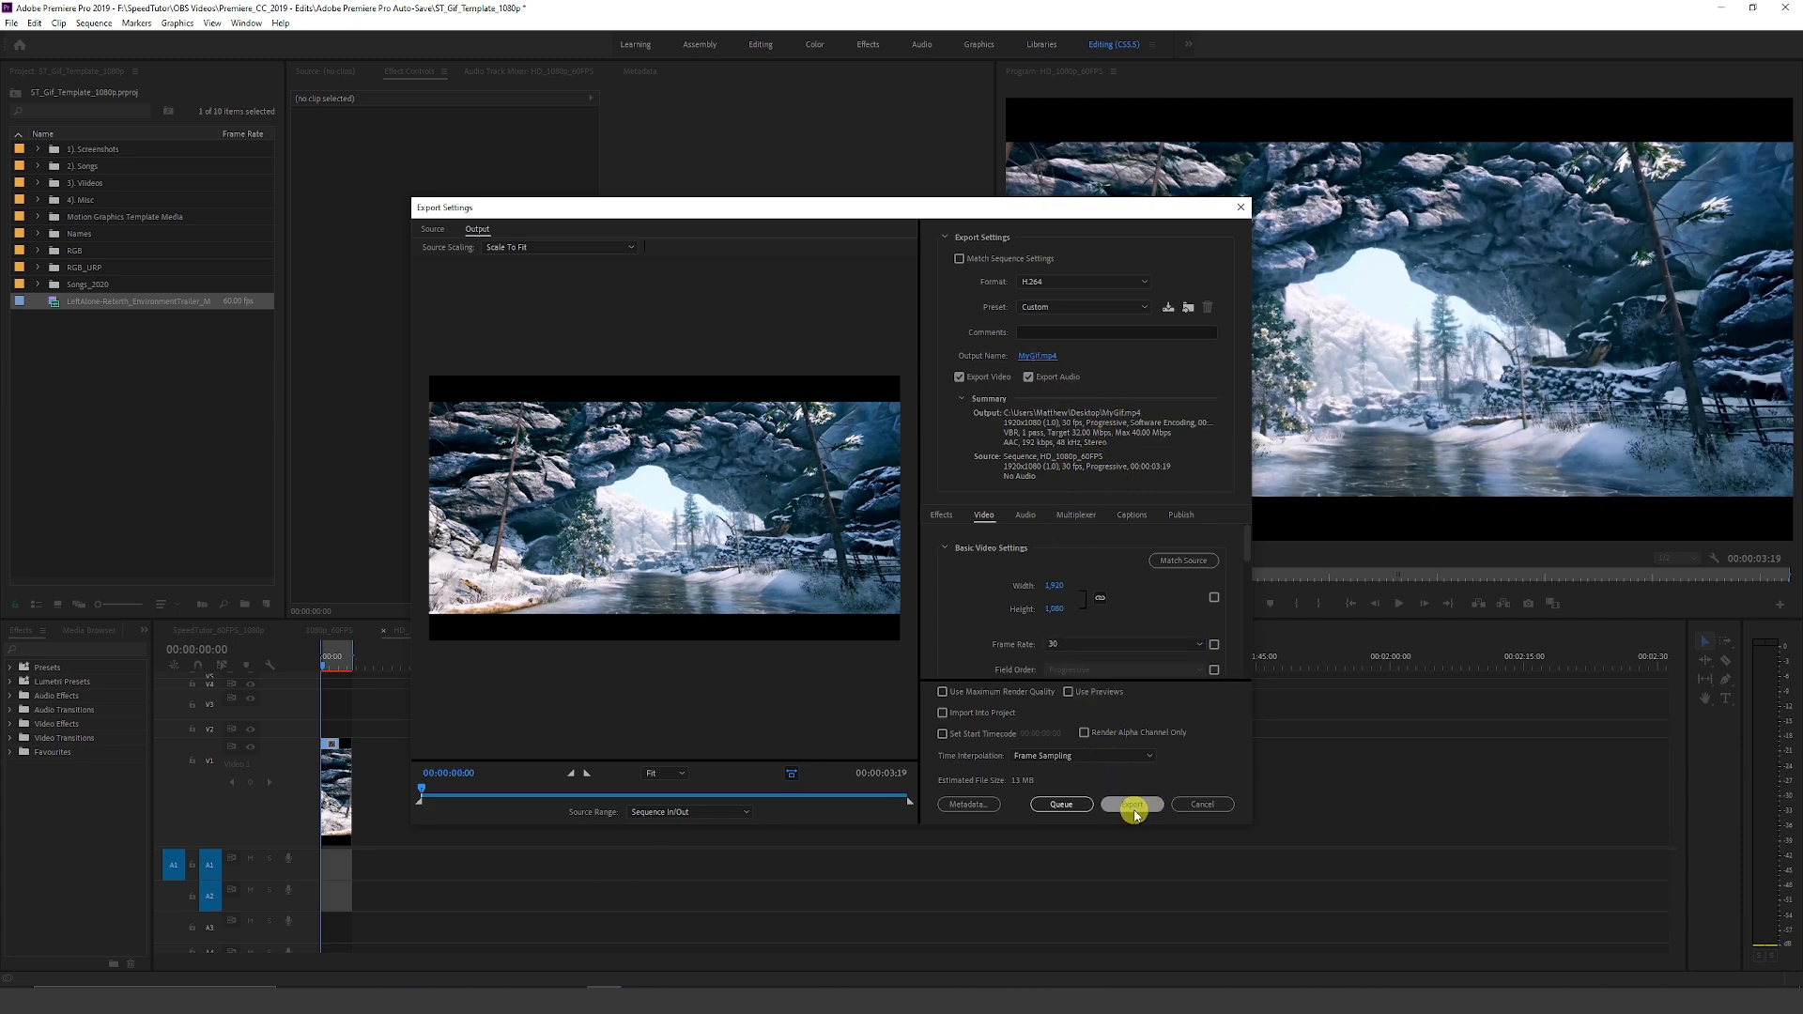
pyautogui.click(1130, 804)
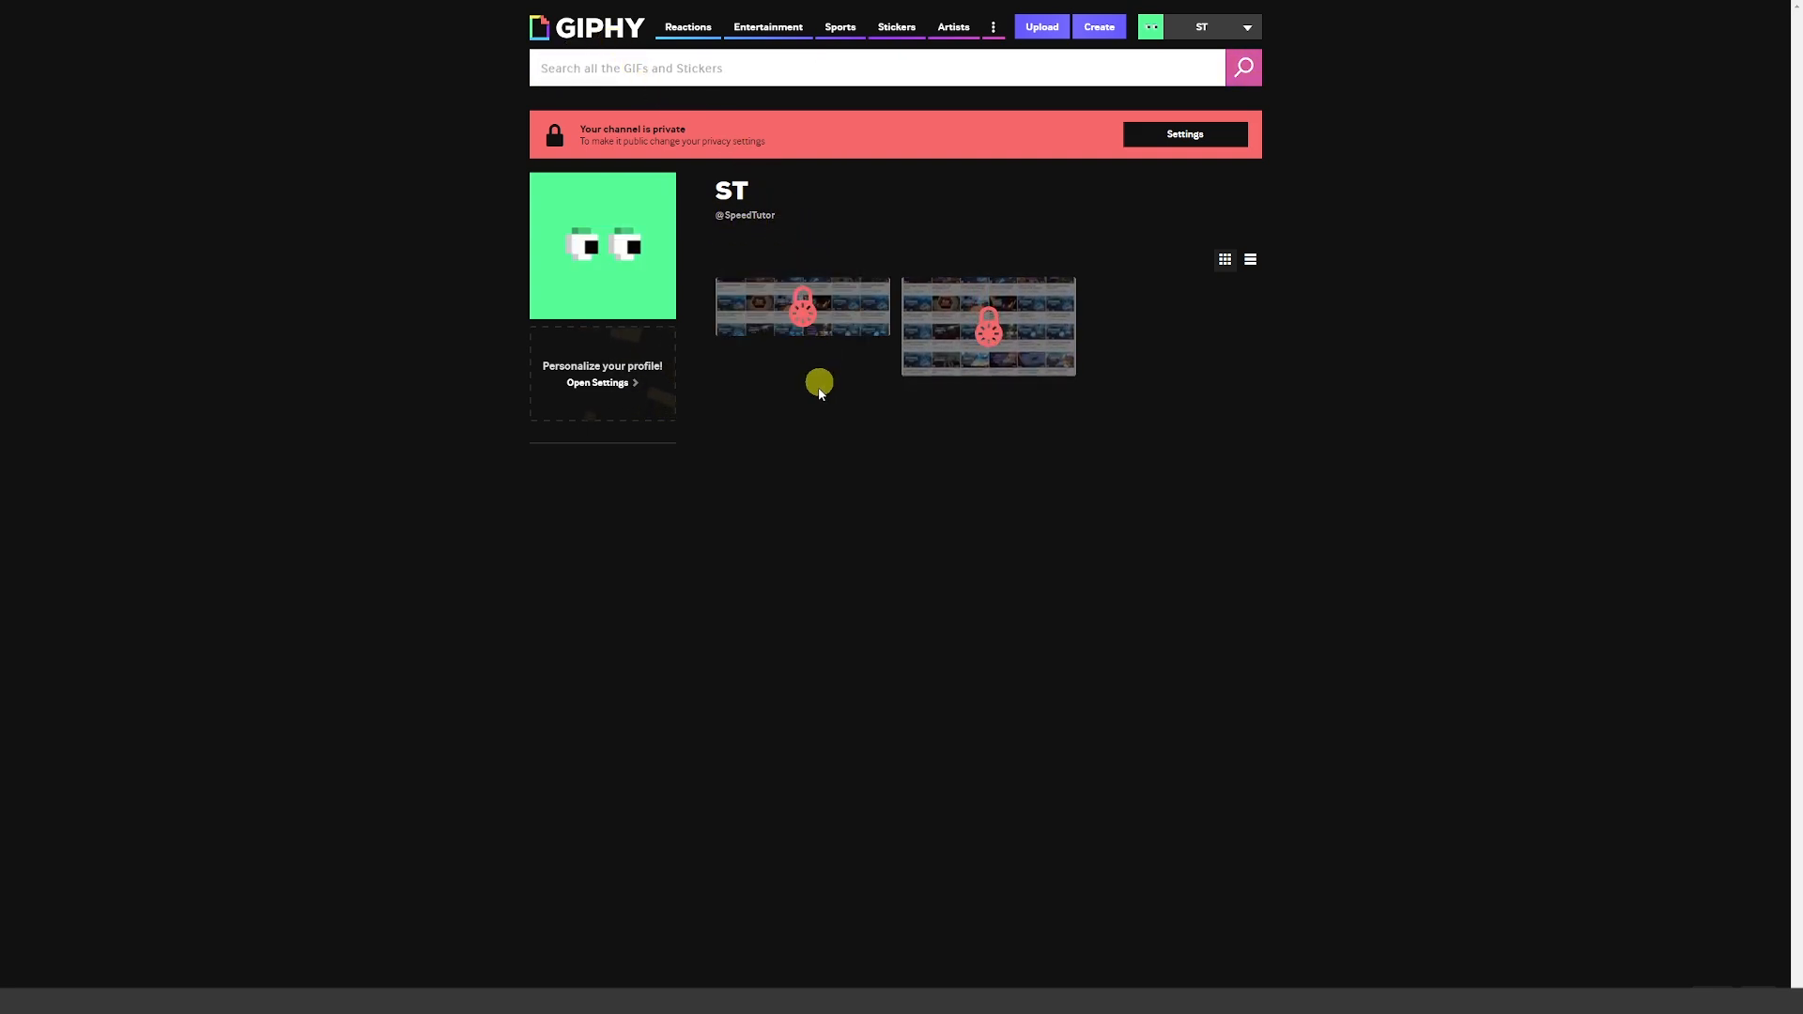
pyautogui.moveTo(902, 535)
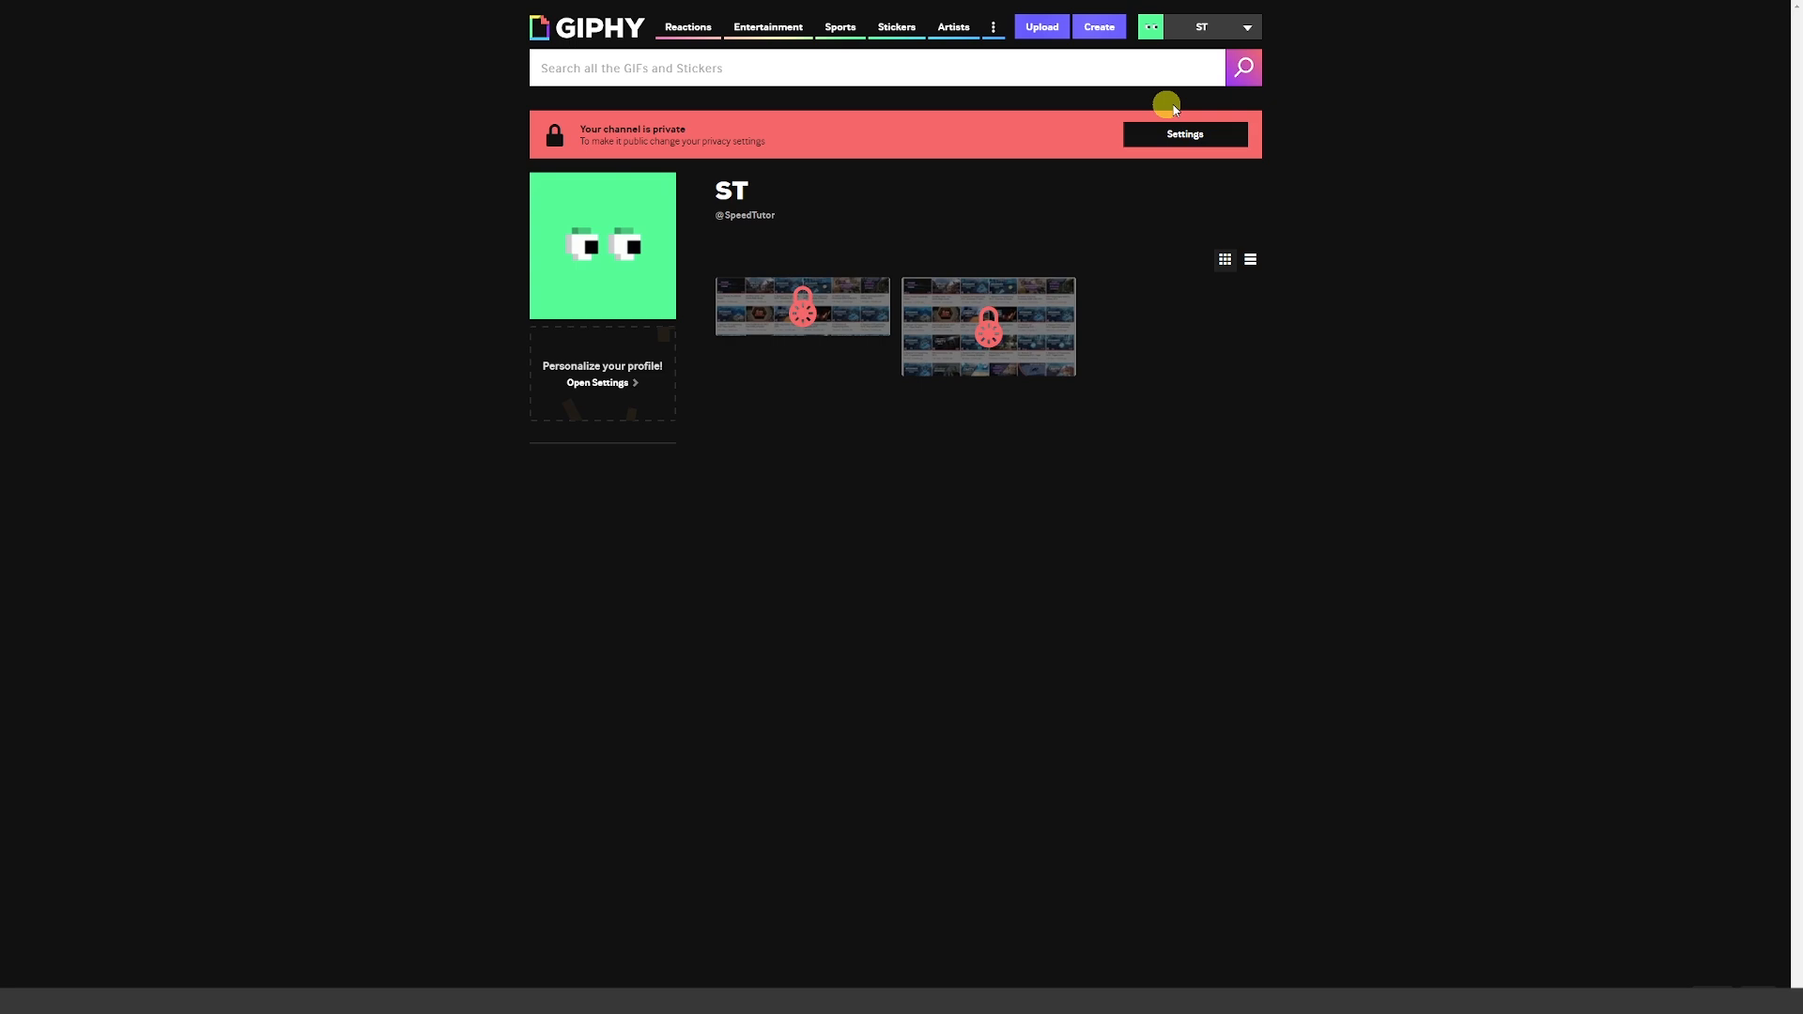
# Start a new upload from the Giphy channel page with the exported MyGif.mp4
pyautogui.click(1150, 26)
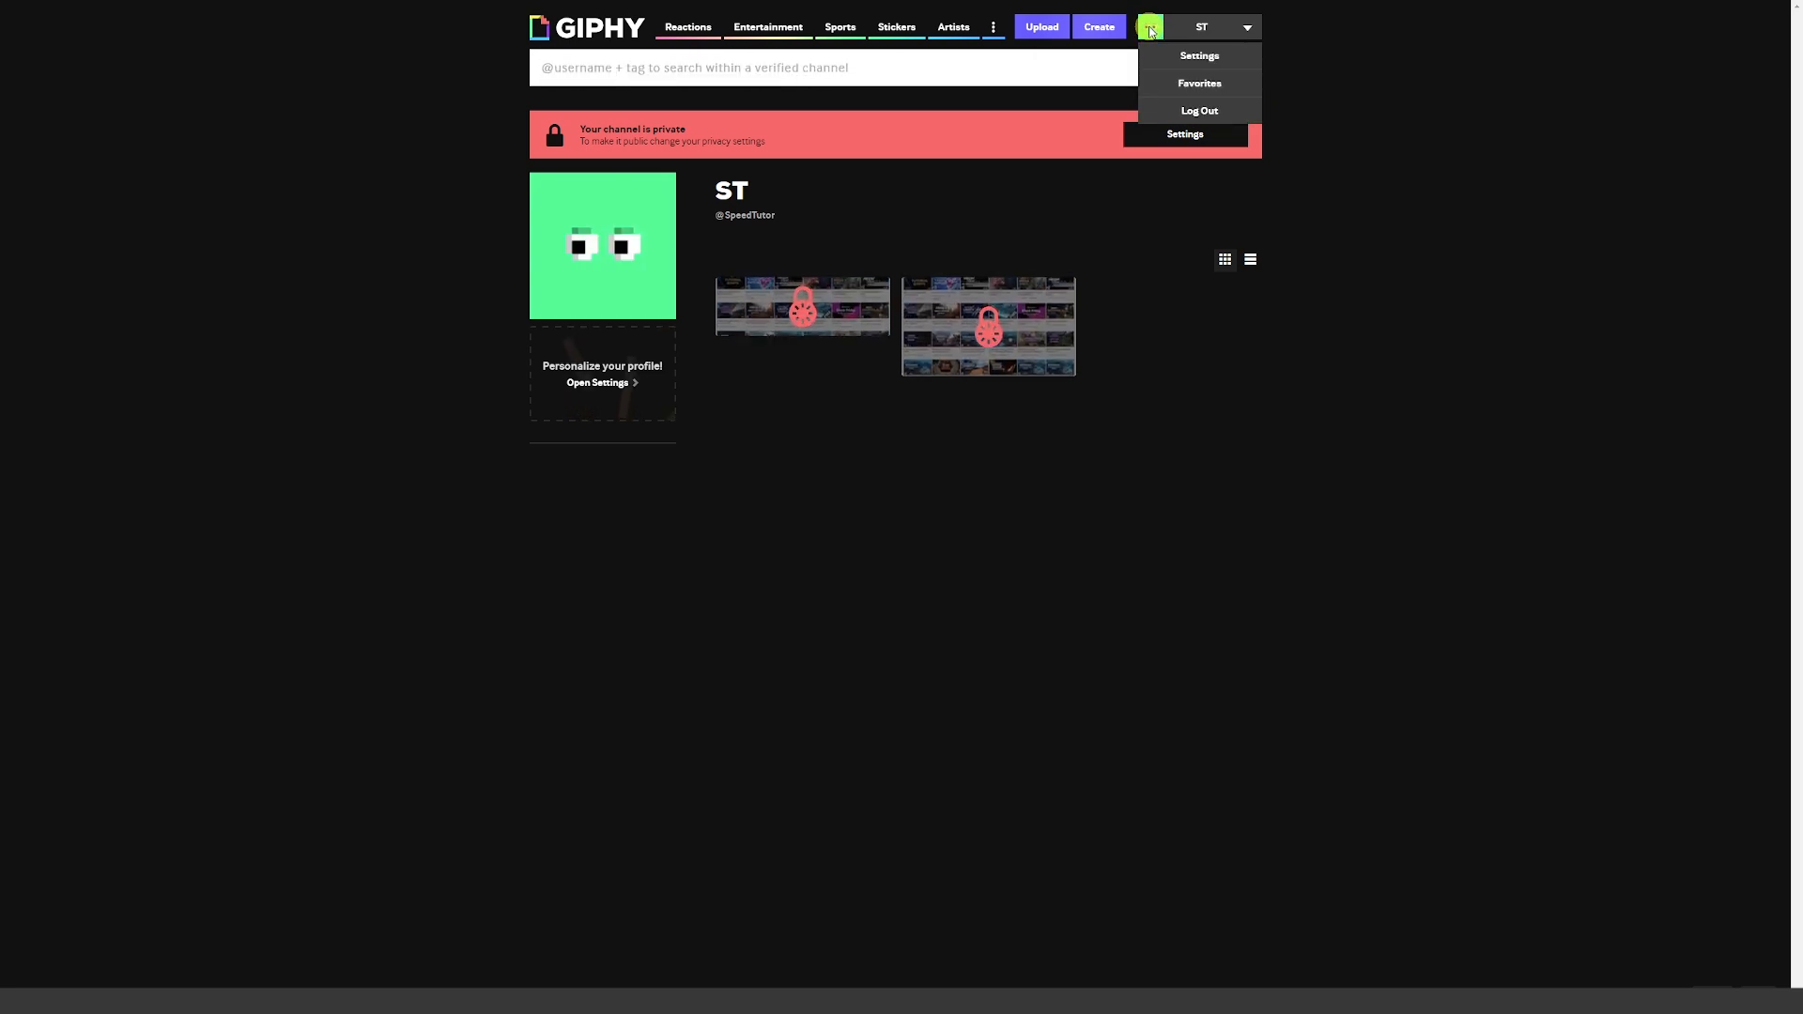
pyautogui.click(1039, 26)
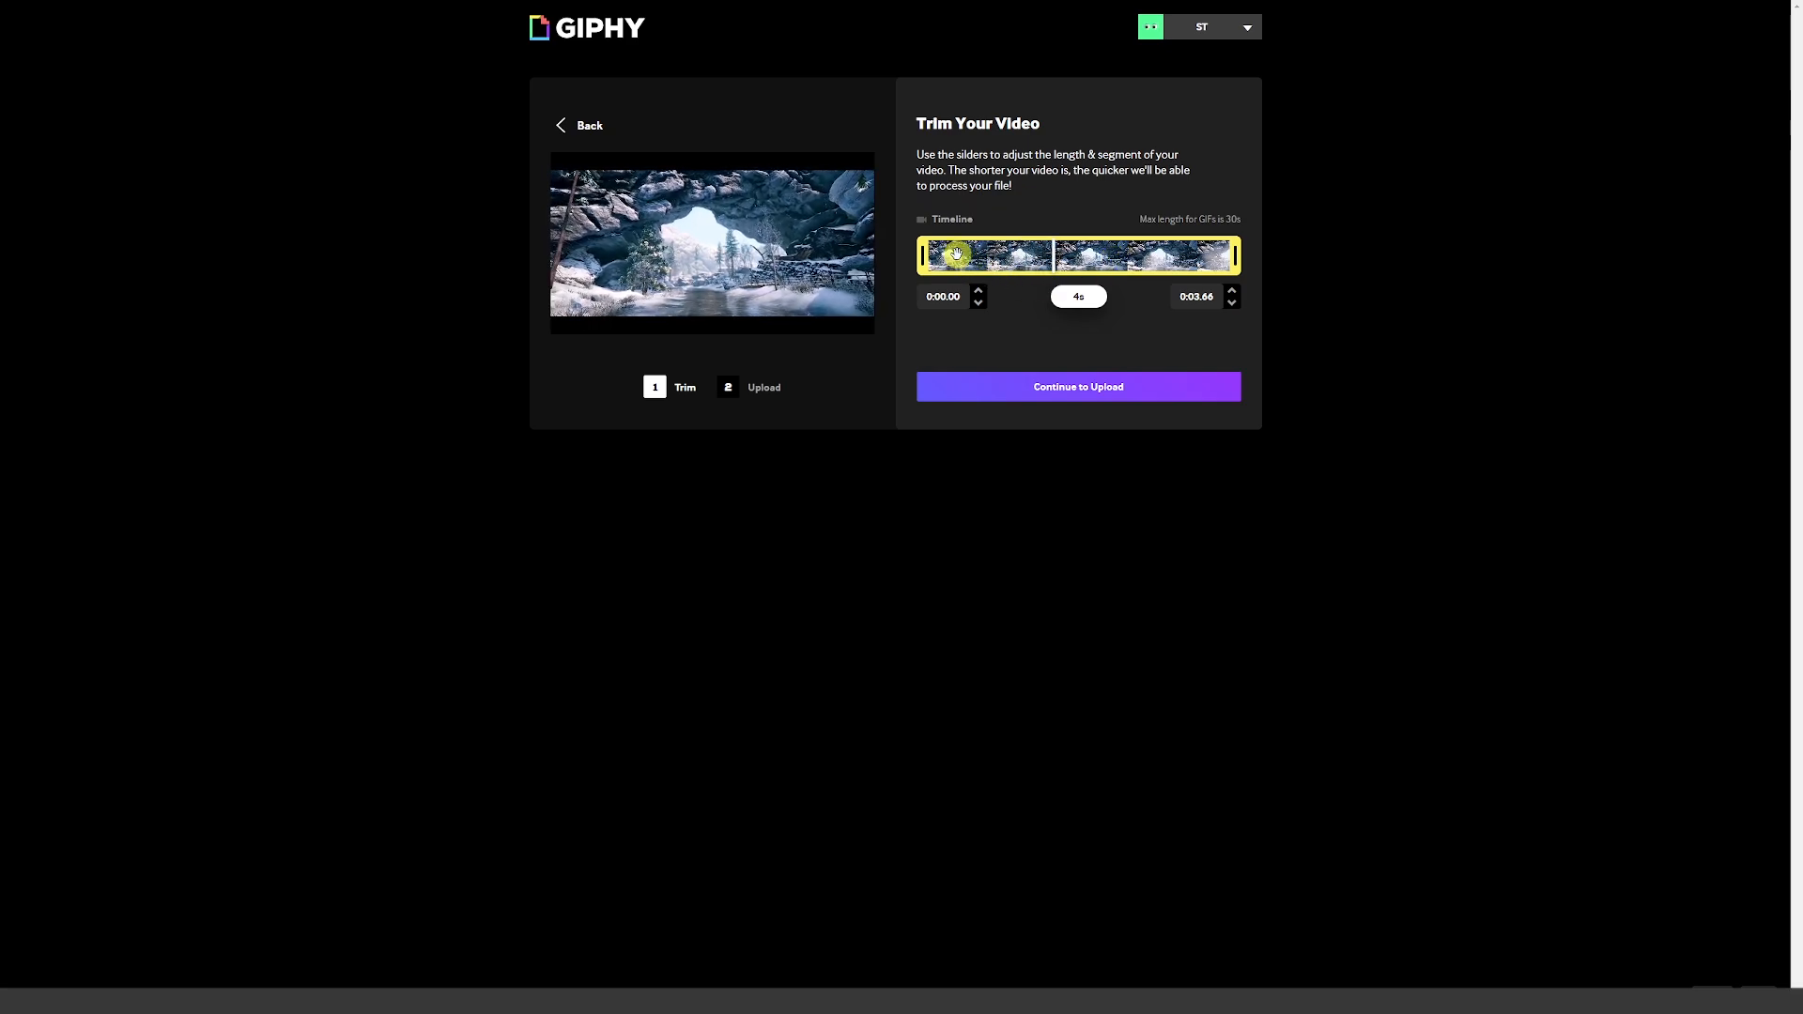
# Keep the full 0:00.00–0:03.66 span, set visibility to Private and upload to GIPHY
pyautogui.click(1076, 386)
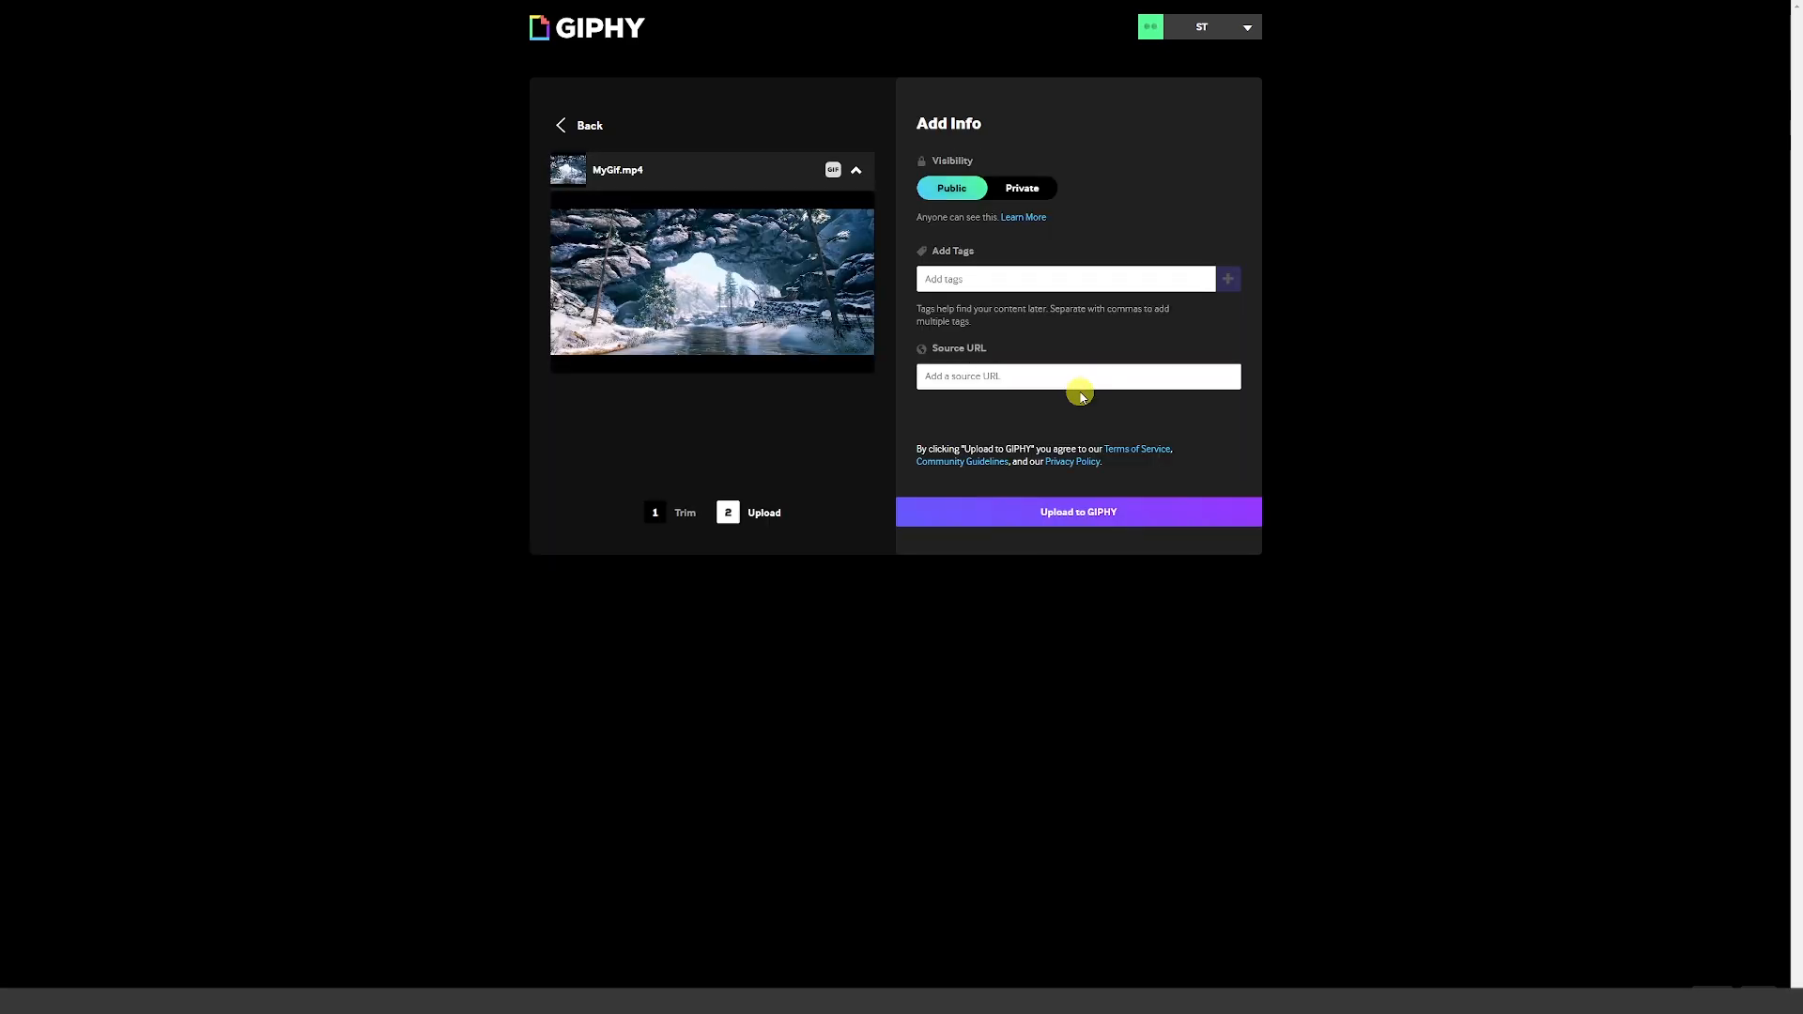
pyautogui.click(1022, 188)
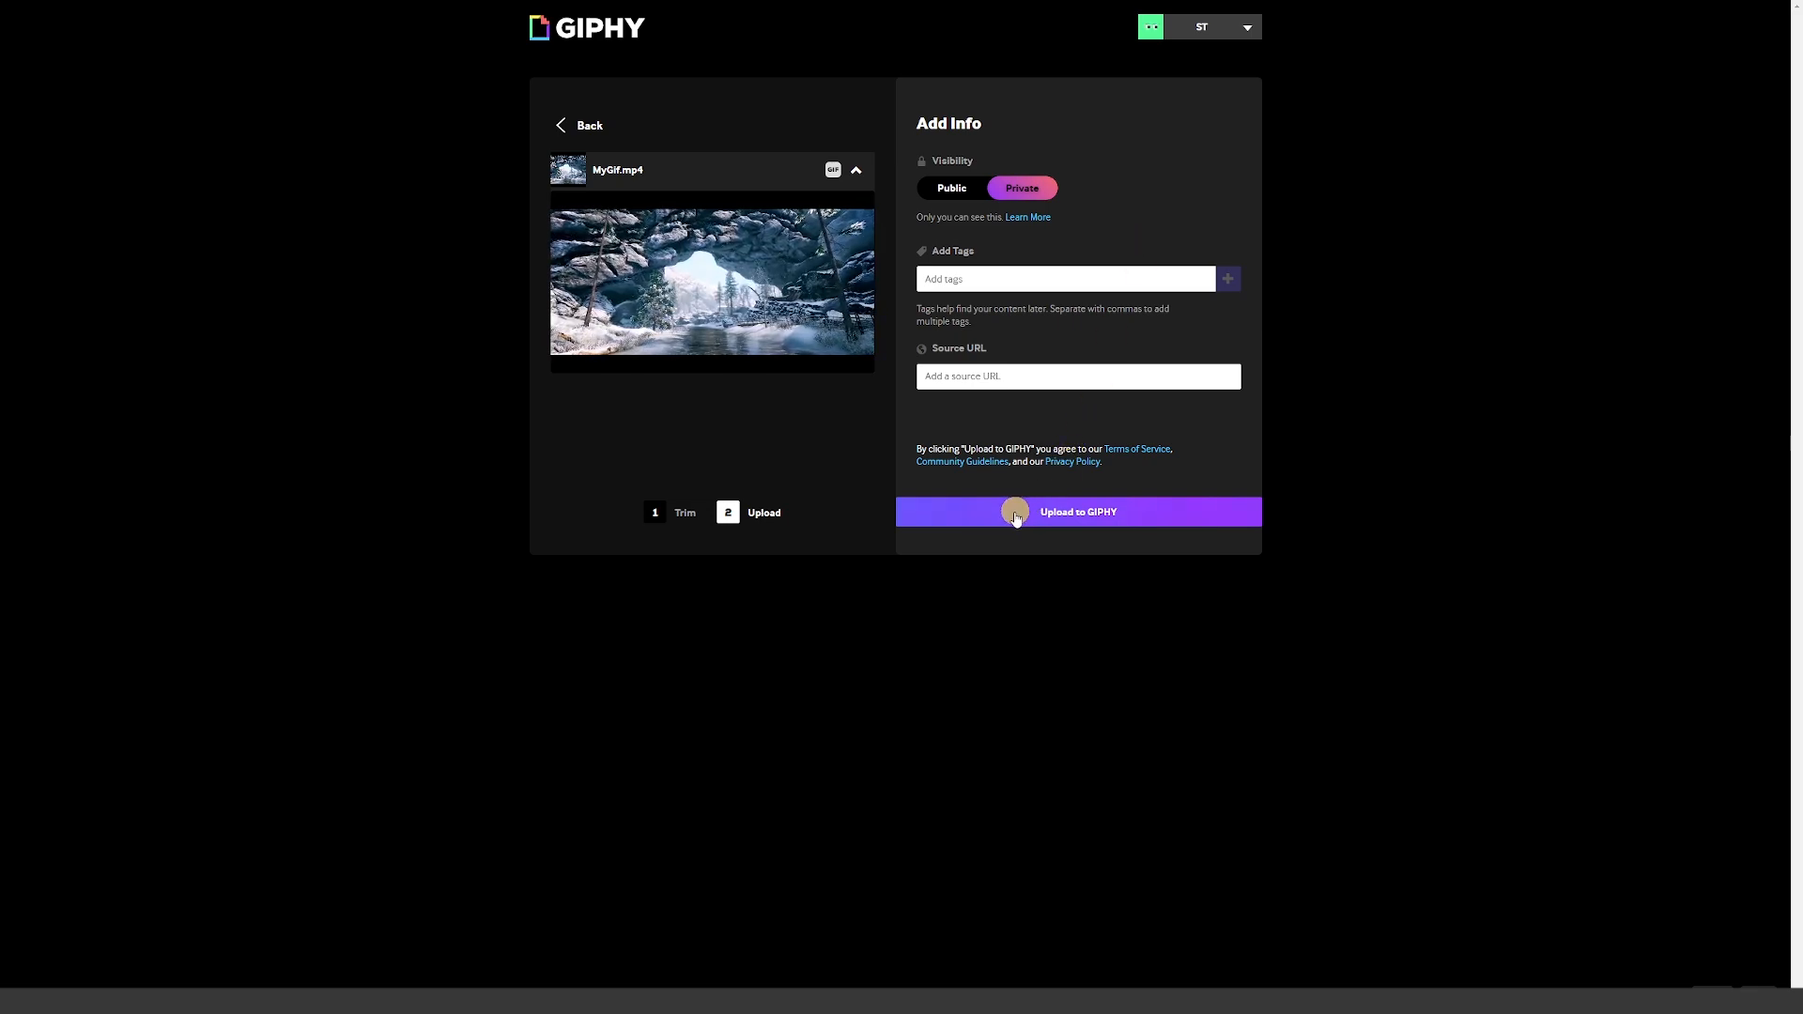
pyautogui.click(1078, 511)
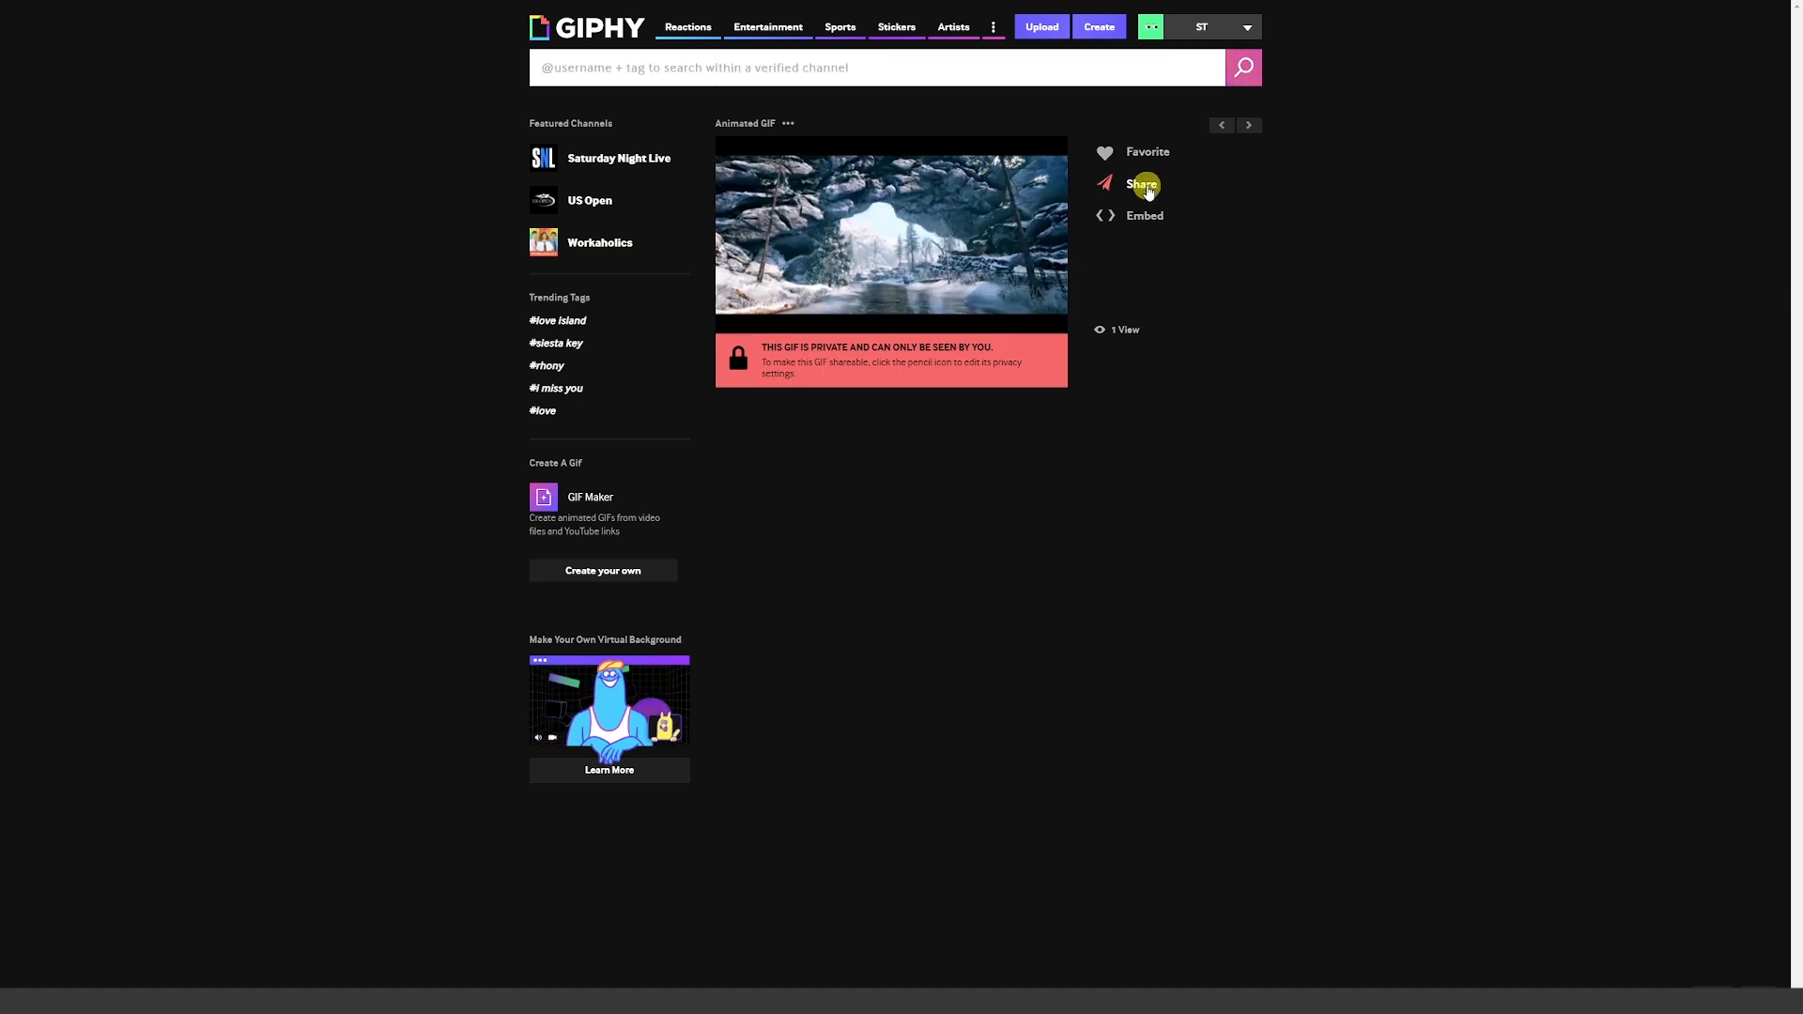
# Check the Share GIF panel, then save the GIF image to the computer as giphy.gif
pyautogui.click(1140, 184)
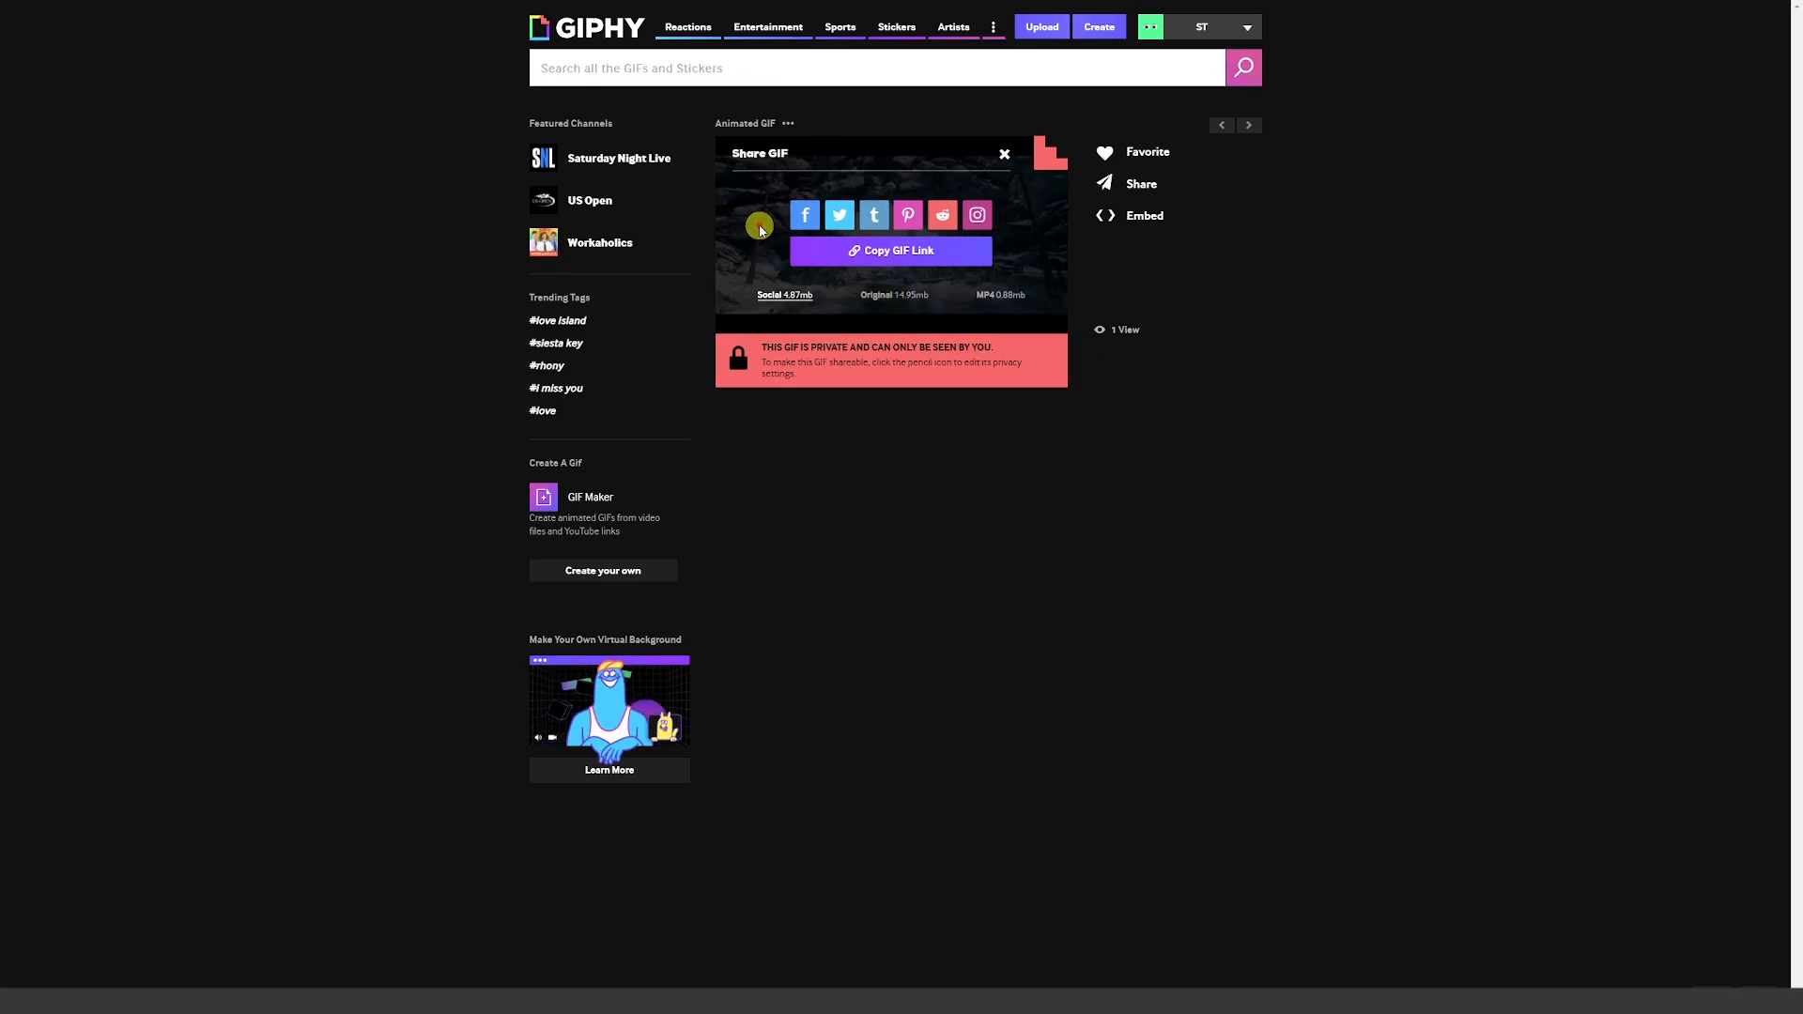
pyautogui.click(1003, 152)
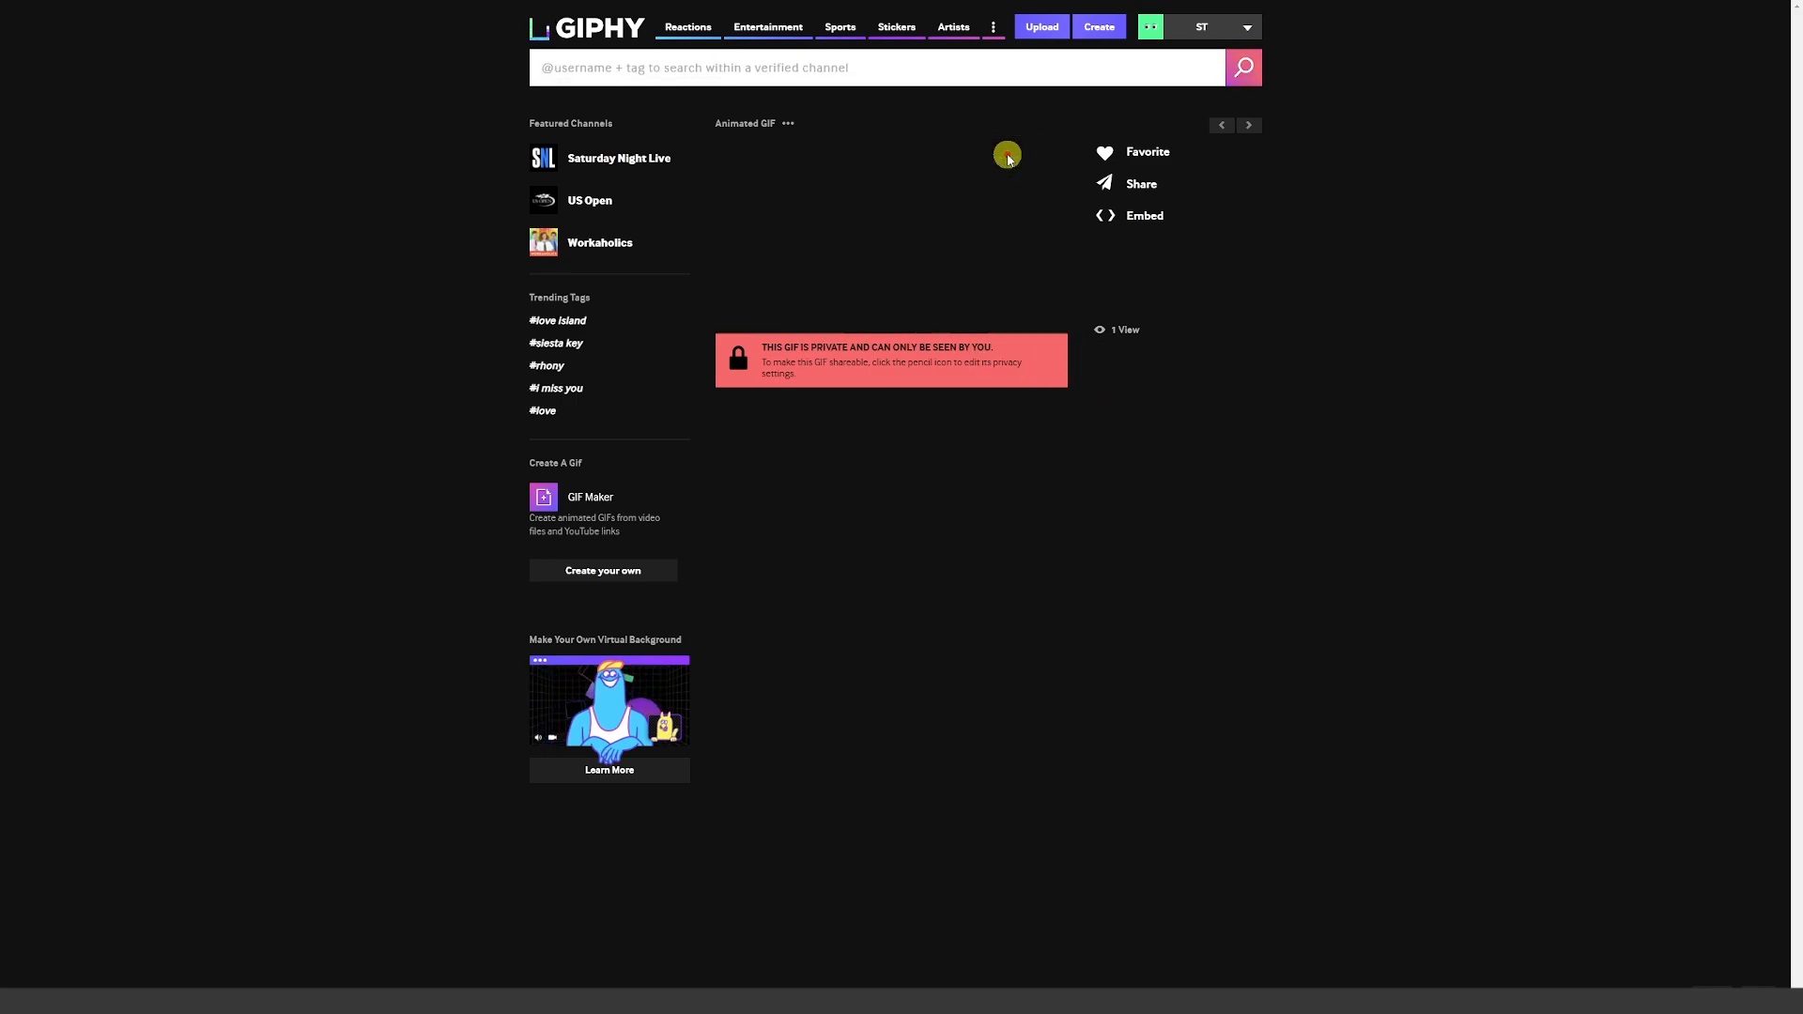
pyautogui.rightClick(1007, 152)
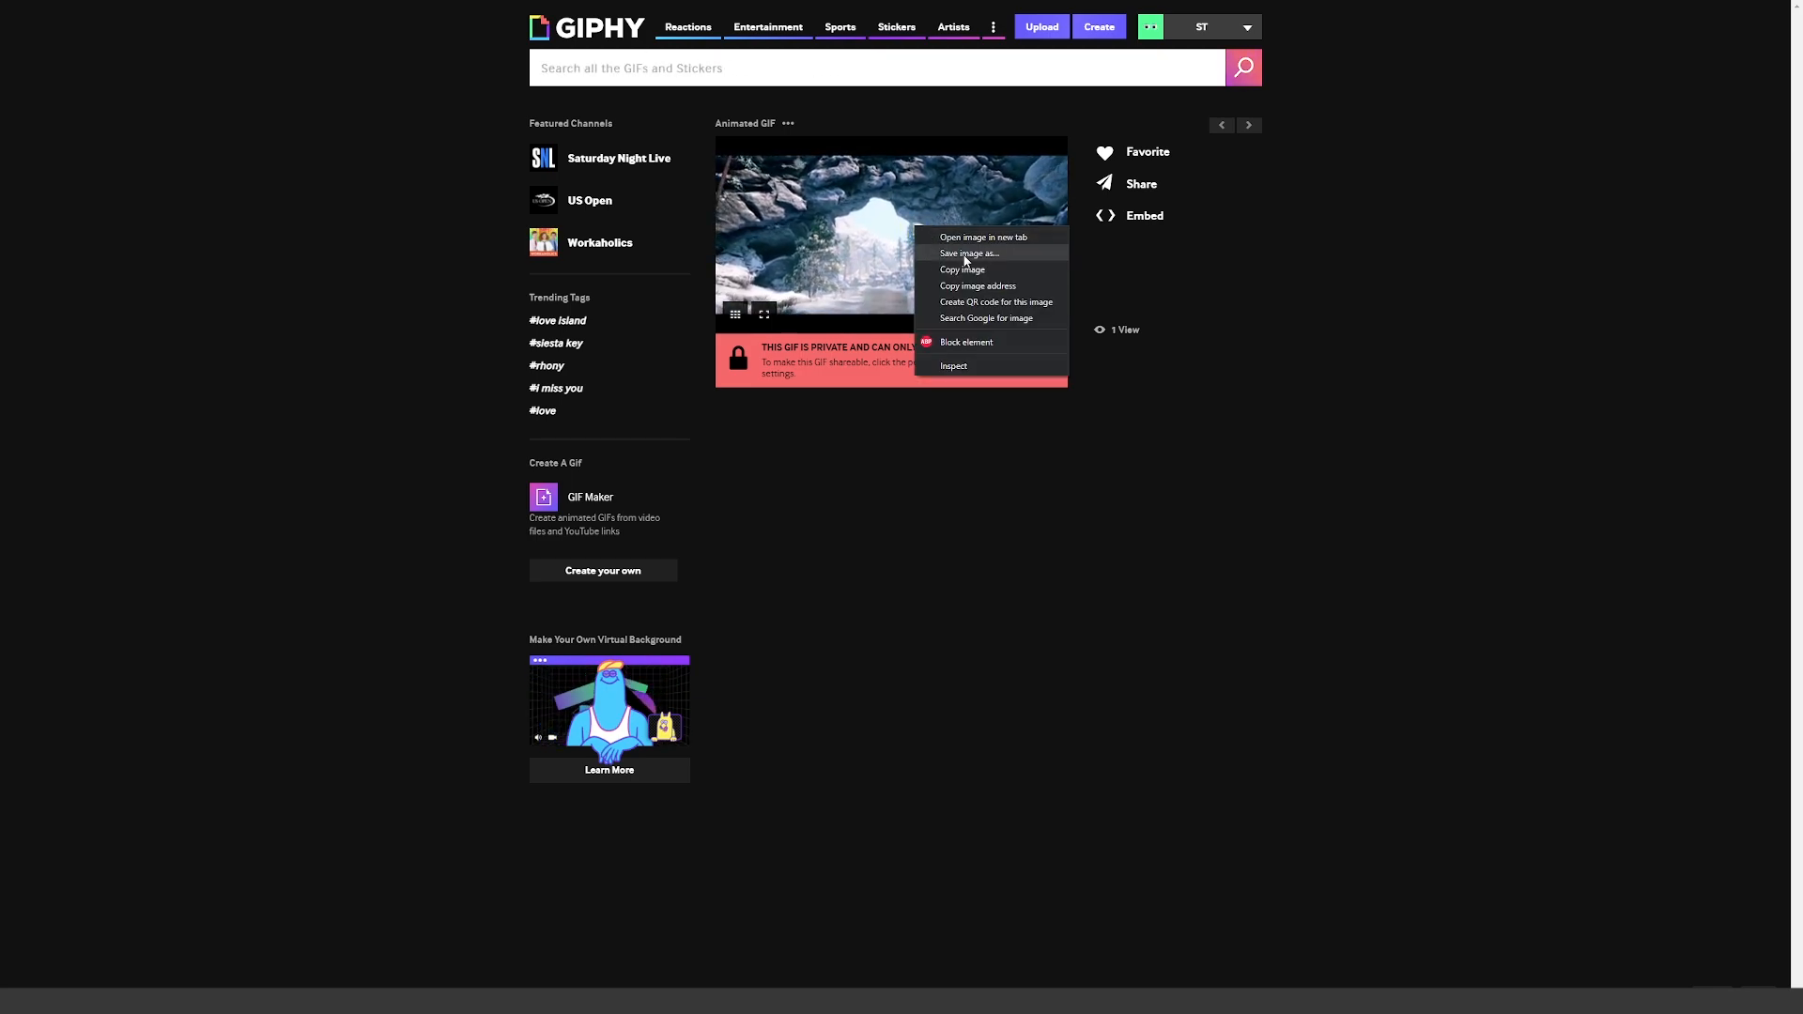
pyautogui.click(992, 406)
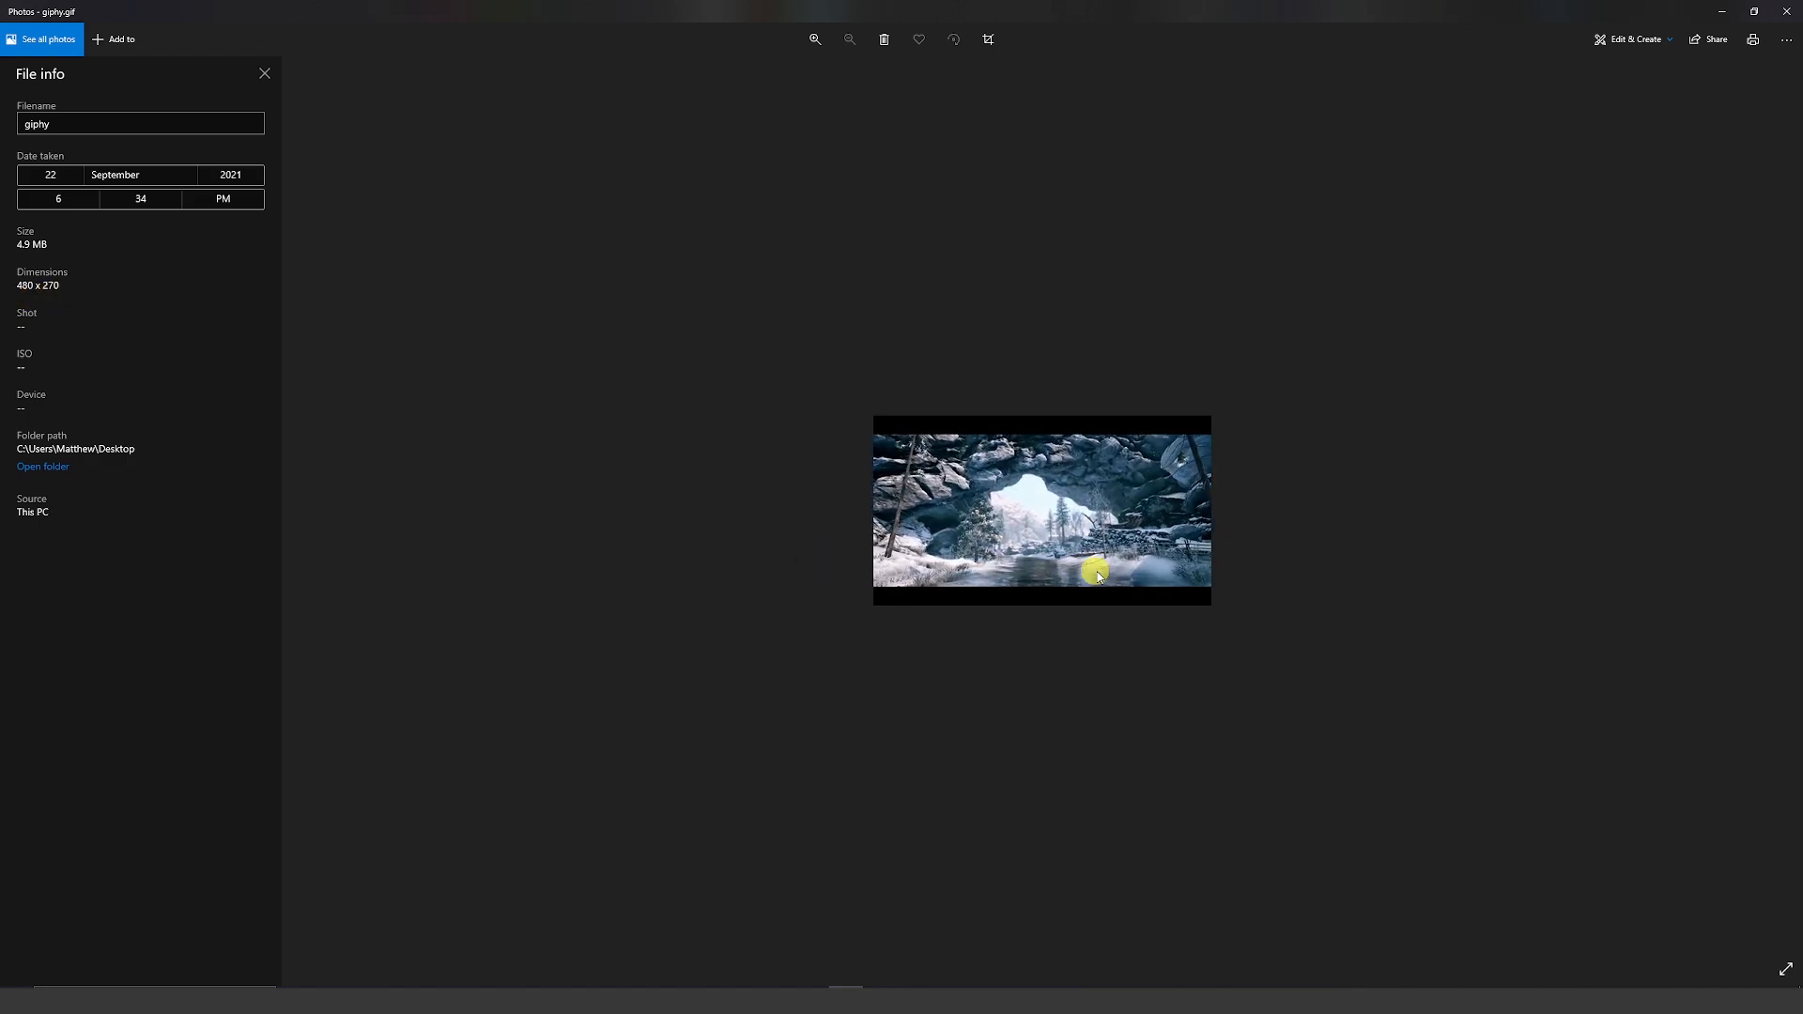
pyautogui.moveTo(1157, 702)
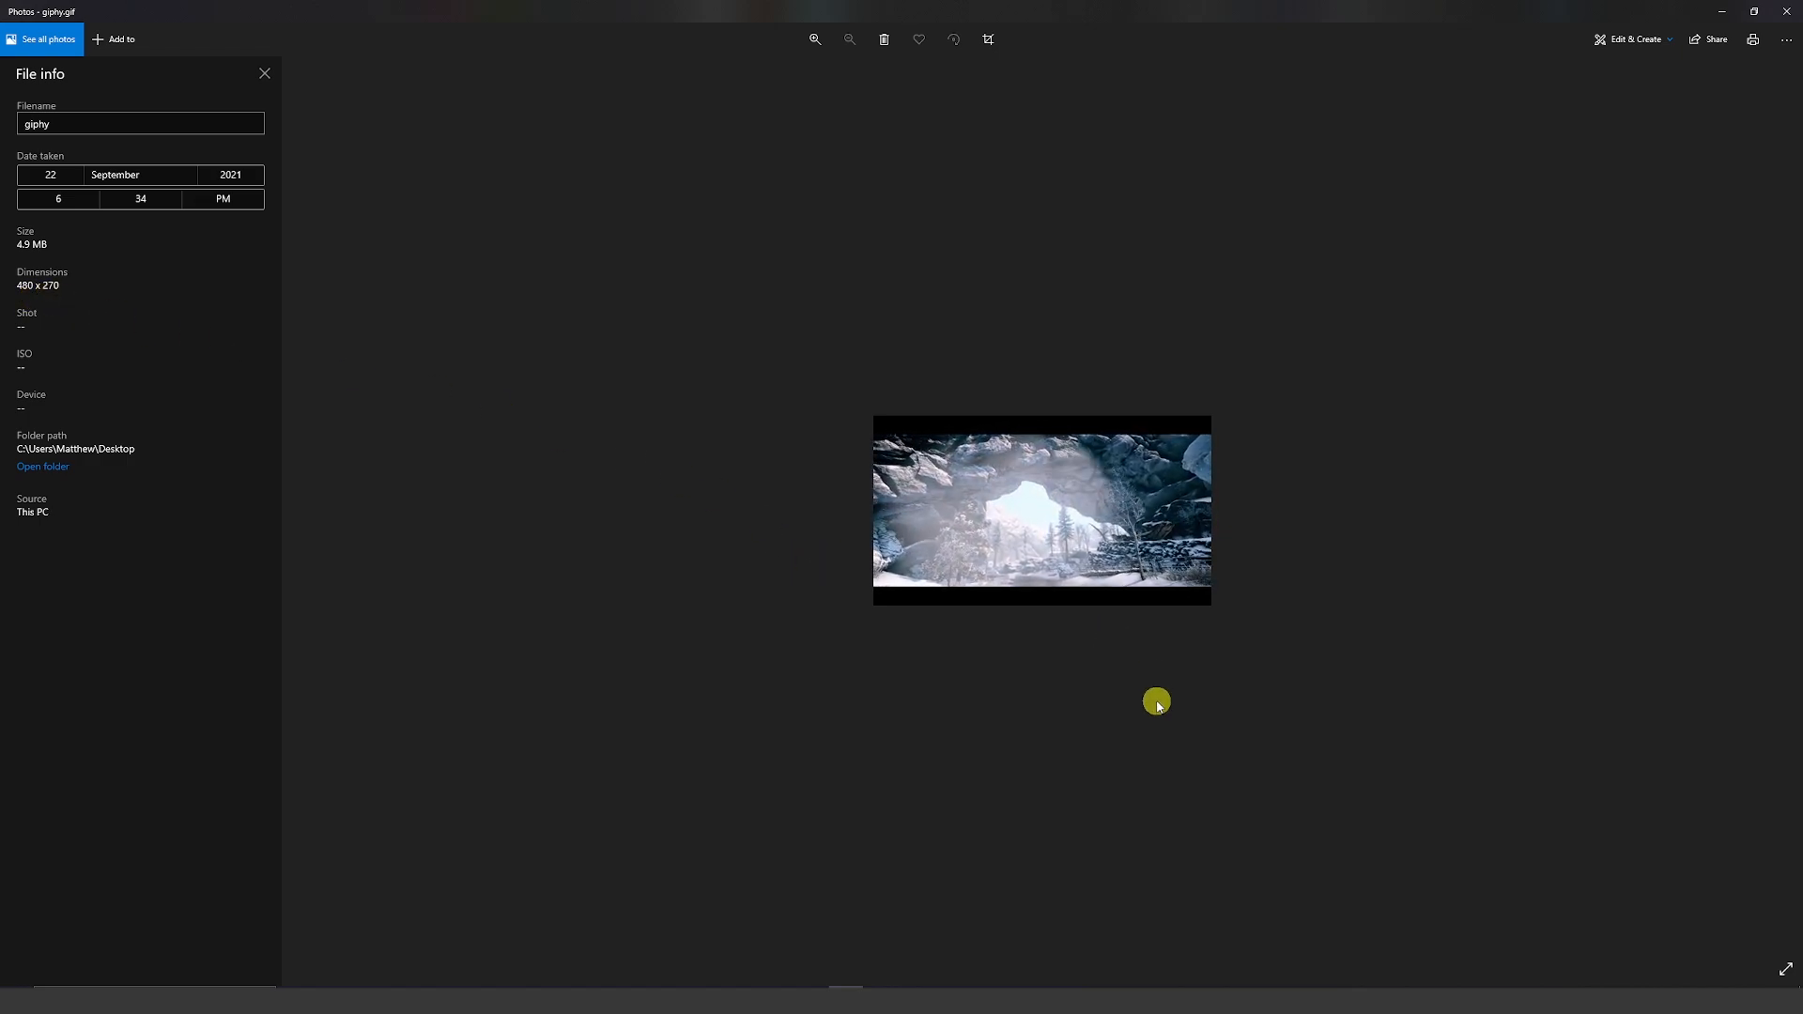